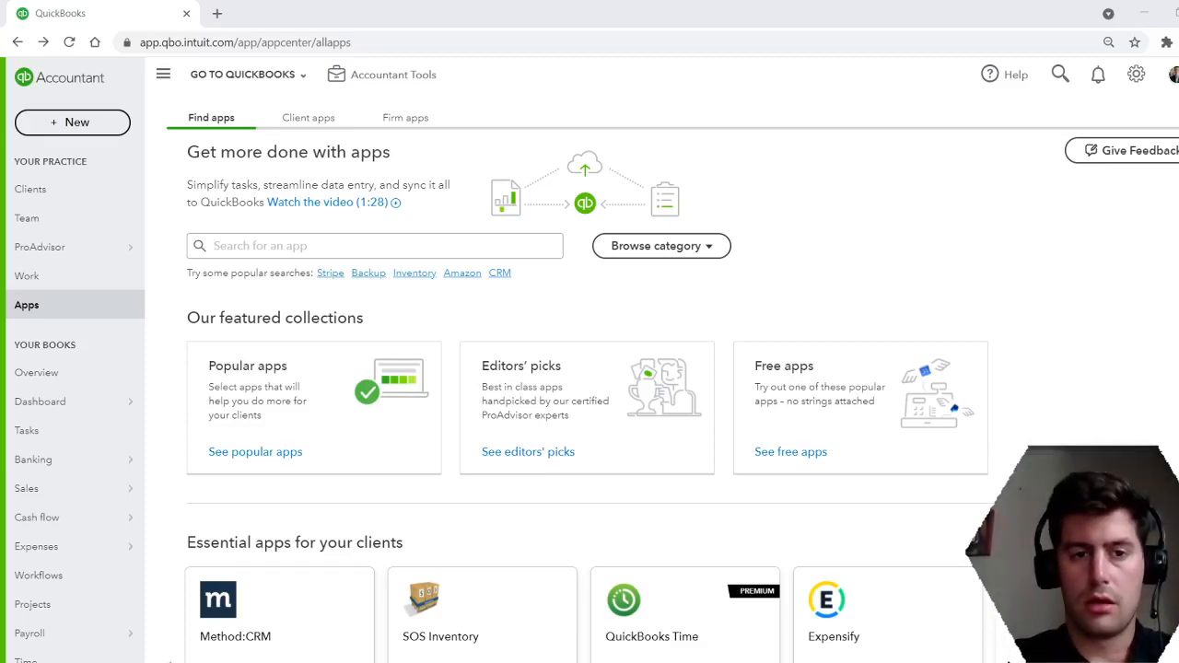
{"action": "mouse_move", "coordinate": [659, 346]}
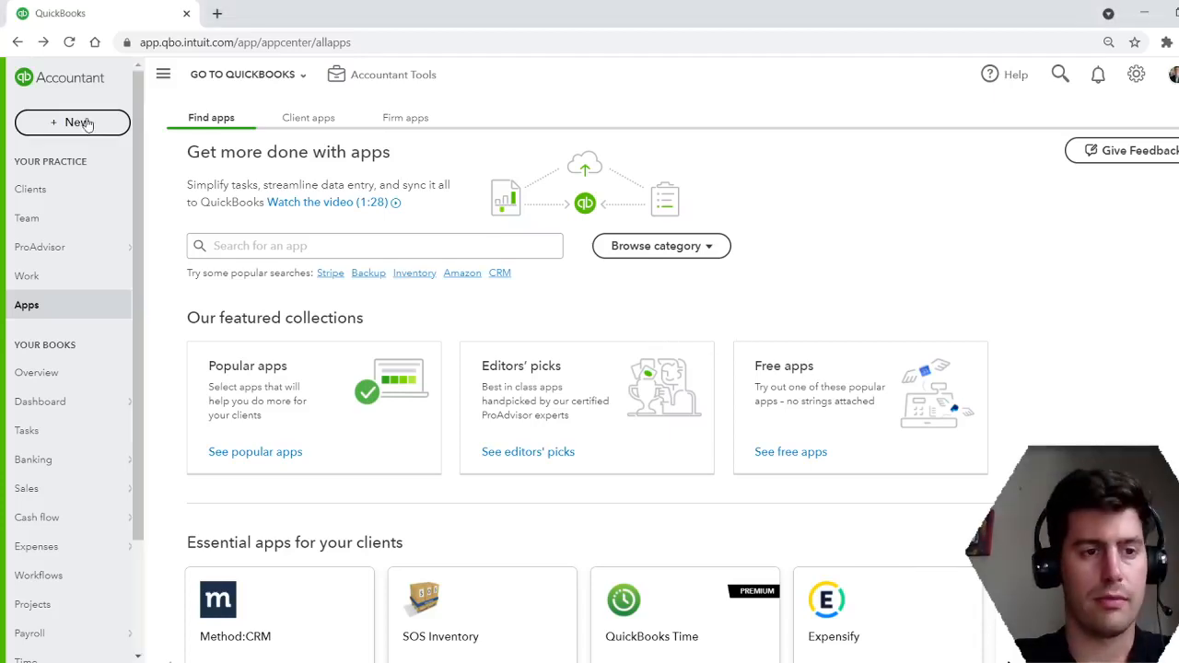
Show the + New menu listing every transaction and record type
{"action": "left_click", "coordinate": [72, 121]}
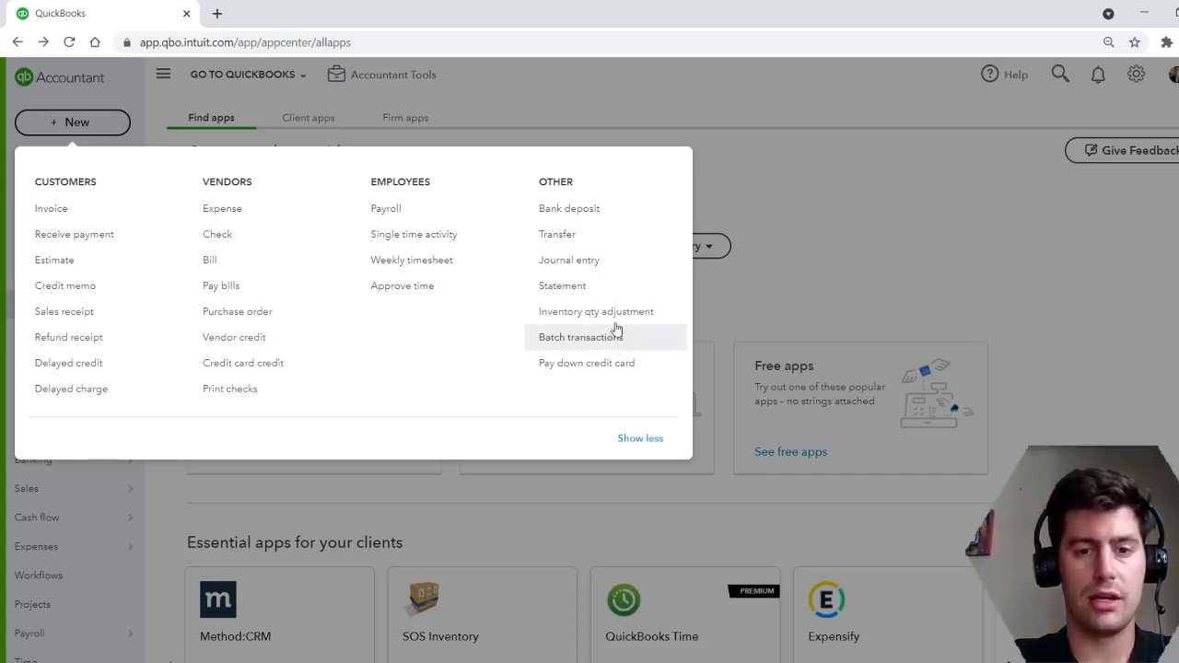
{"action": "mouse_move", "coordinate": [597, 346]}
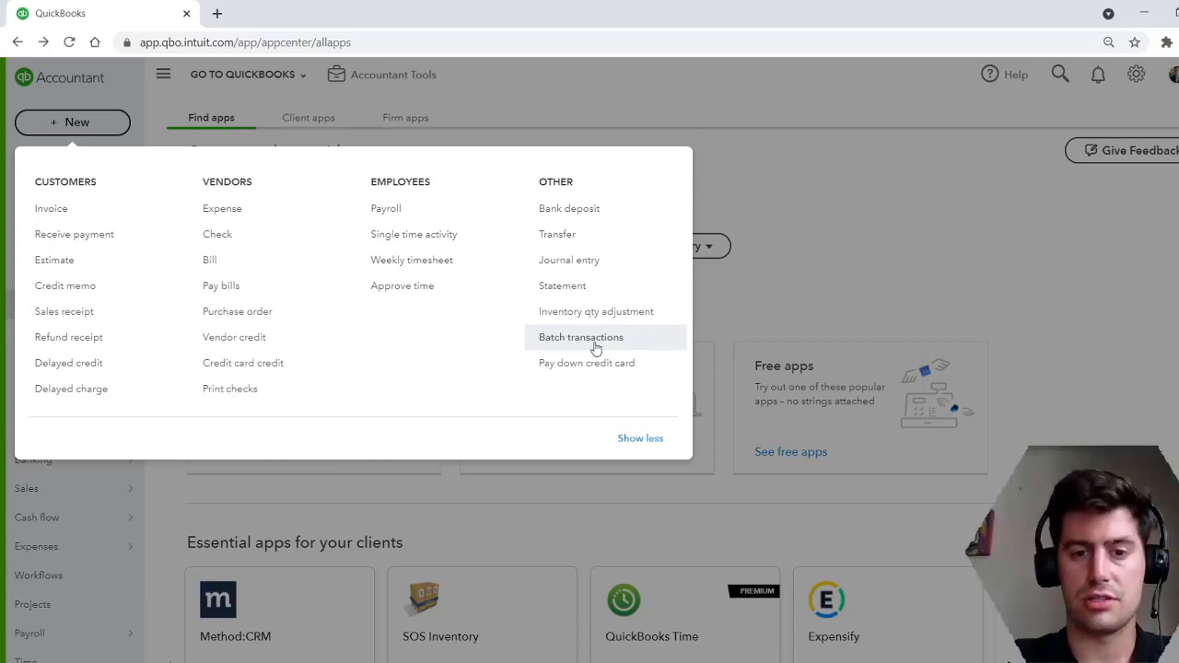
Start Batch transactions and set the transaction type to Expenses
{"action": "left_click", "coordinate": [582, 335]}
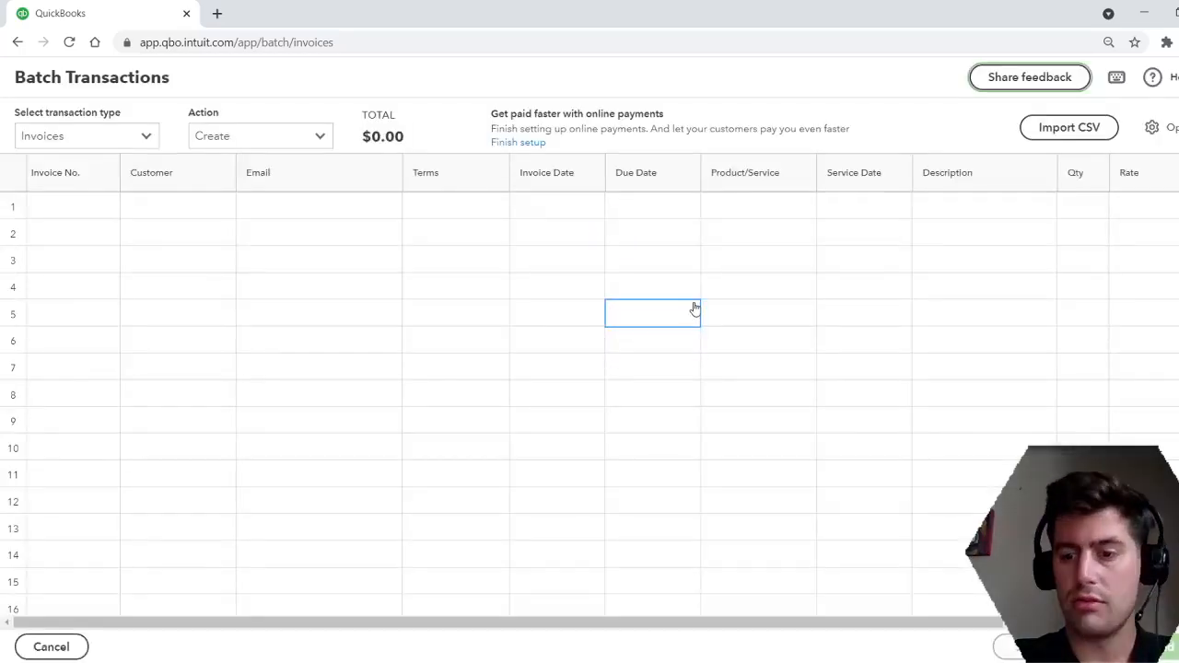
{"action": "left_click", "coordinate": [983, 419]}
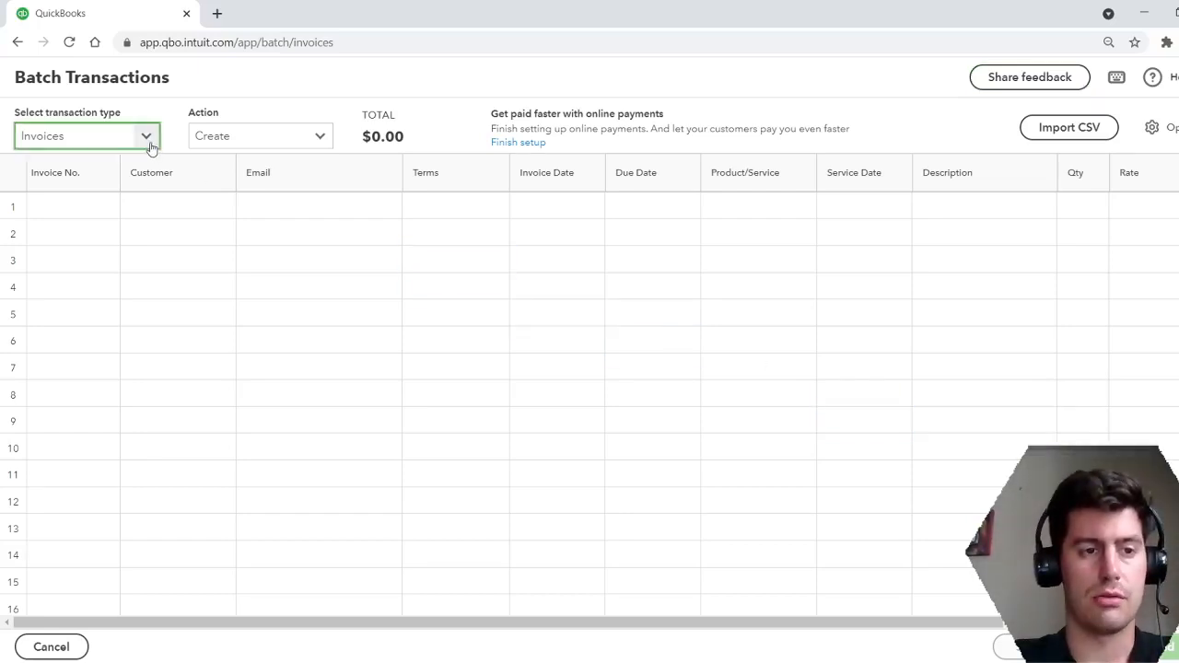
{"action": "left_click", "coordinate": [85, 136]}
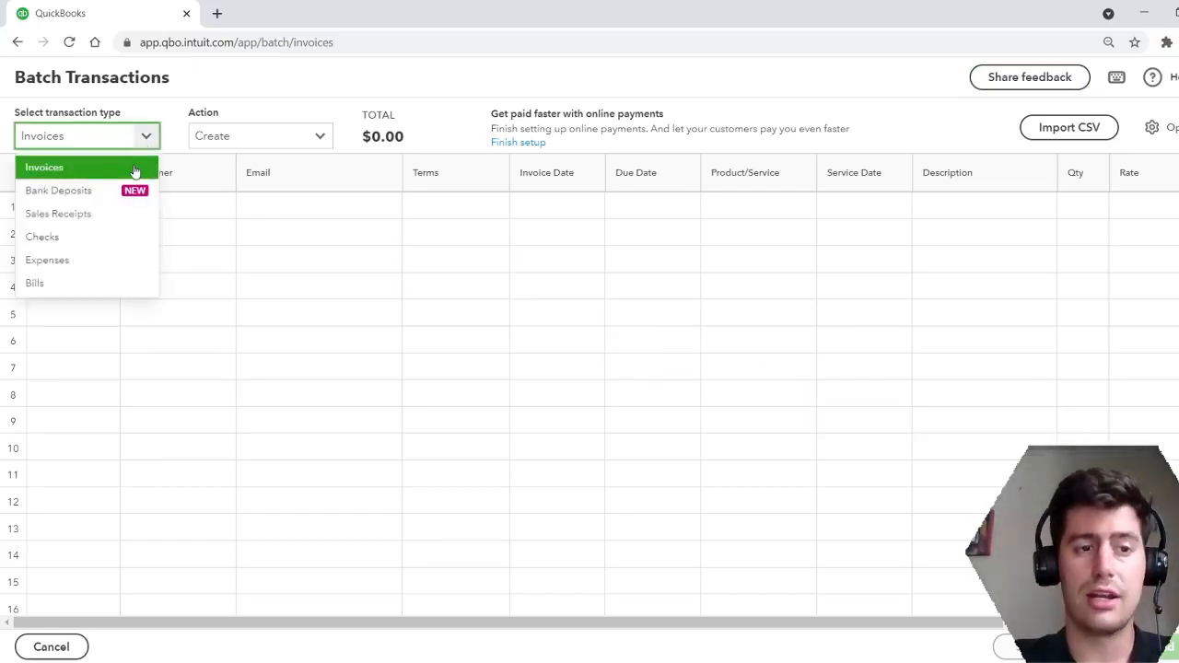
{"action": "mouse_move", "coordinate": [129, 214]}
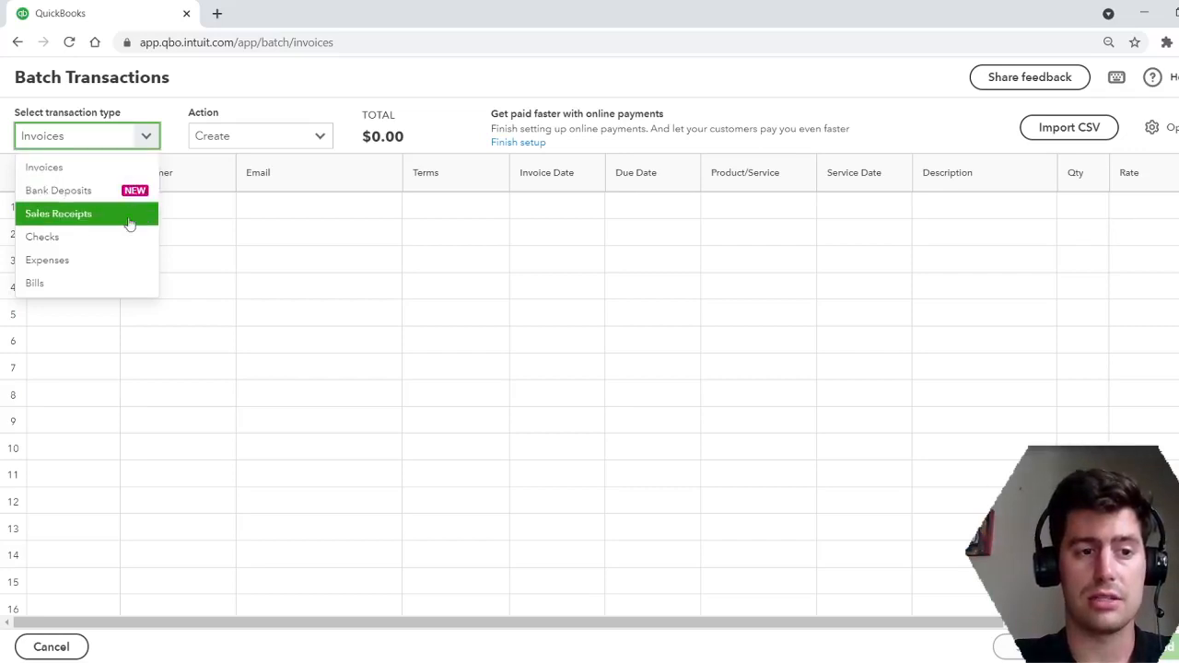
{"action": "mouse_move", "coordinate": [118, 236]}
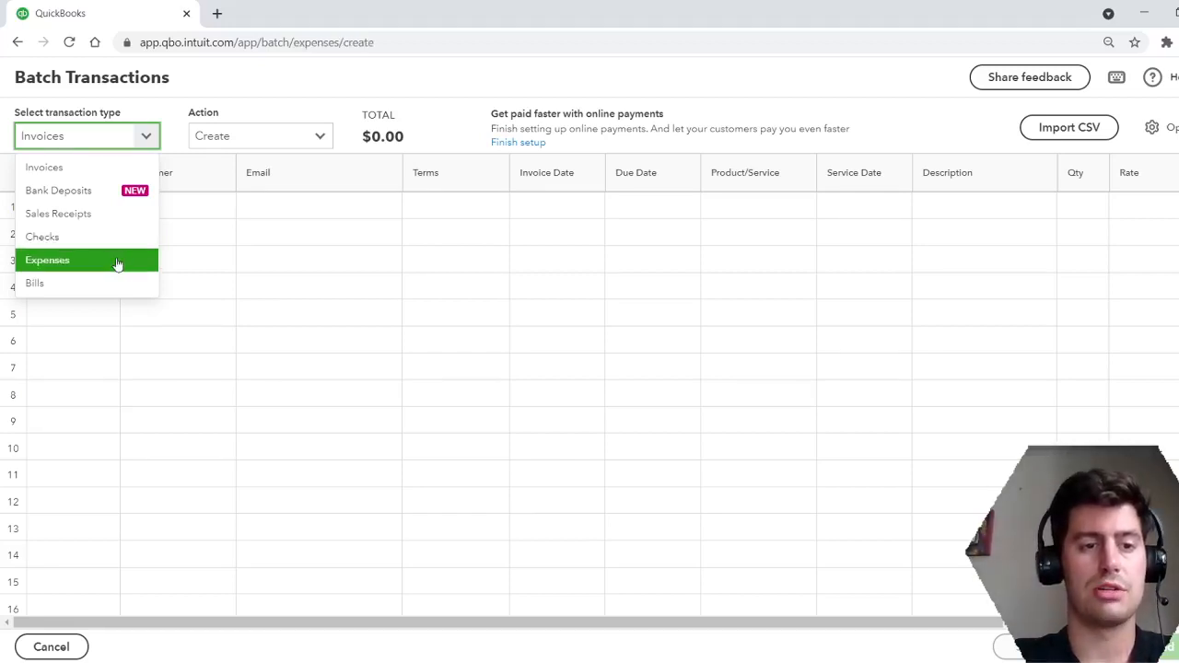
{"action": "left_click", "coordinate": [48, 260]}
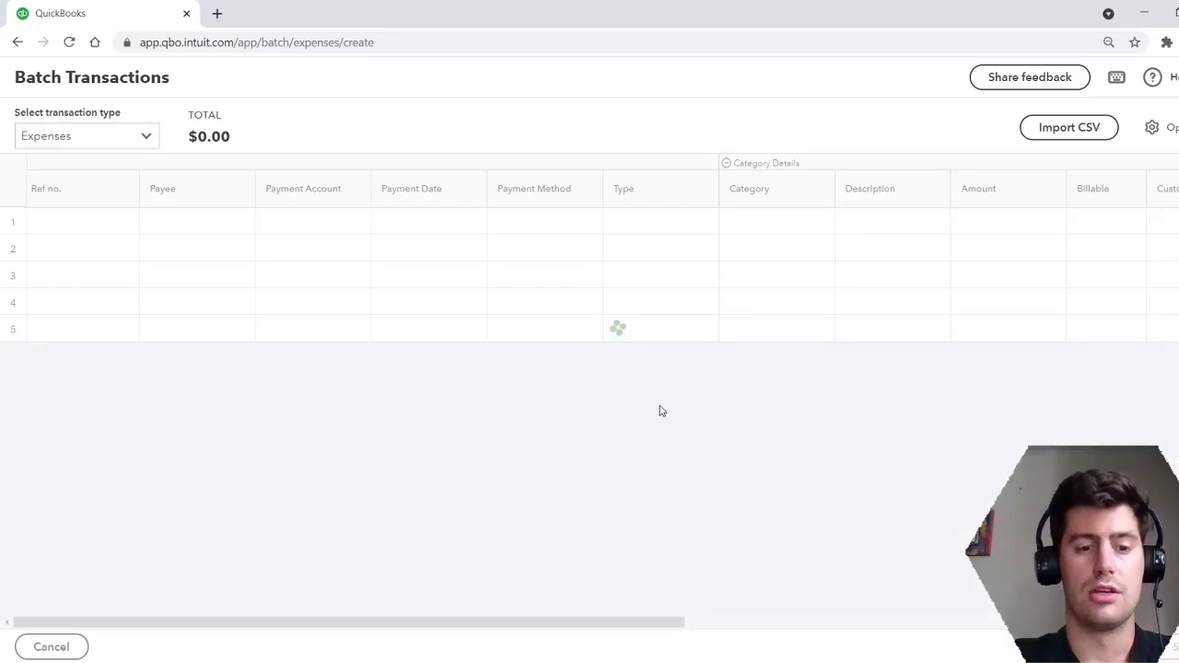
Make Adobe the payee of the first expense row
{"action": "left_click", "coordinate": [659, 408]}
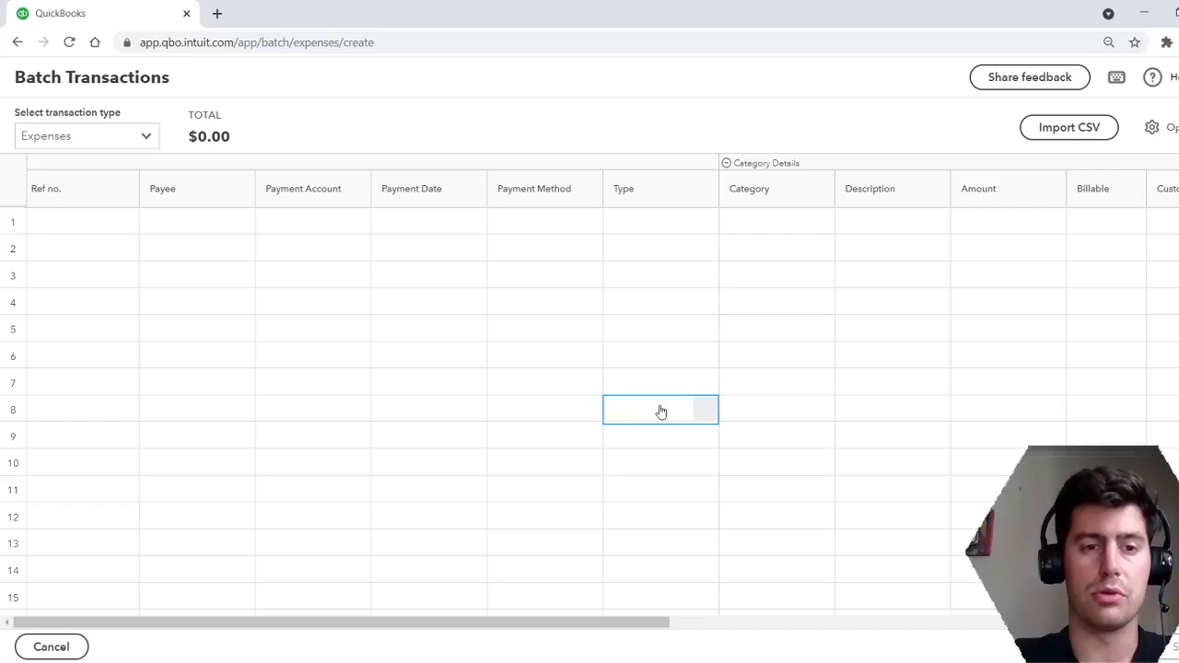
{"action": "left_click", "coordinate": [195, 221]}
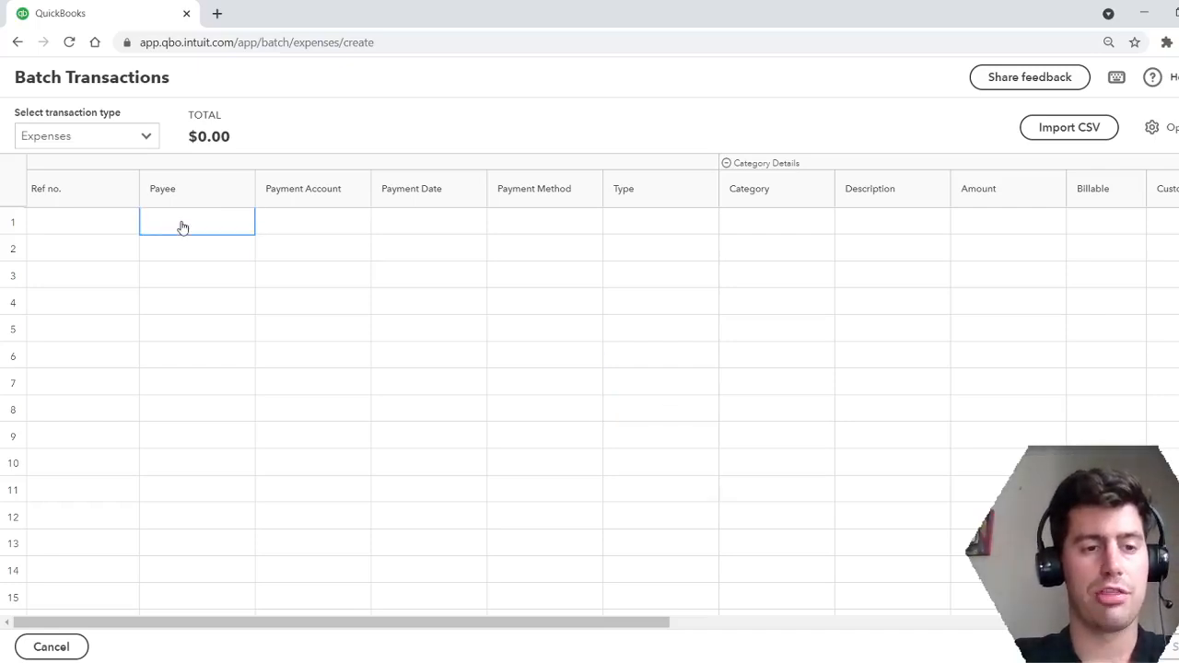
{"action": "left_click", "coordinate": [195, 221]}
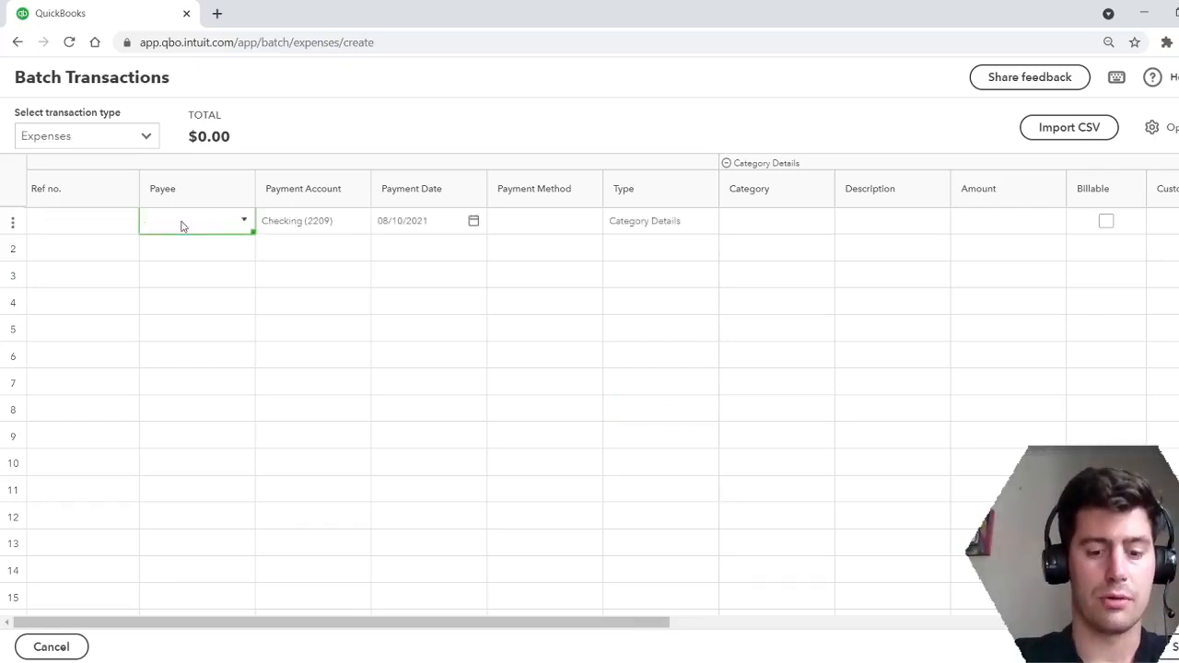
{"action": "type", "text": "Adobe"}
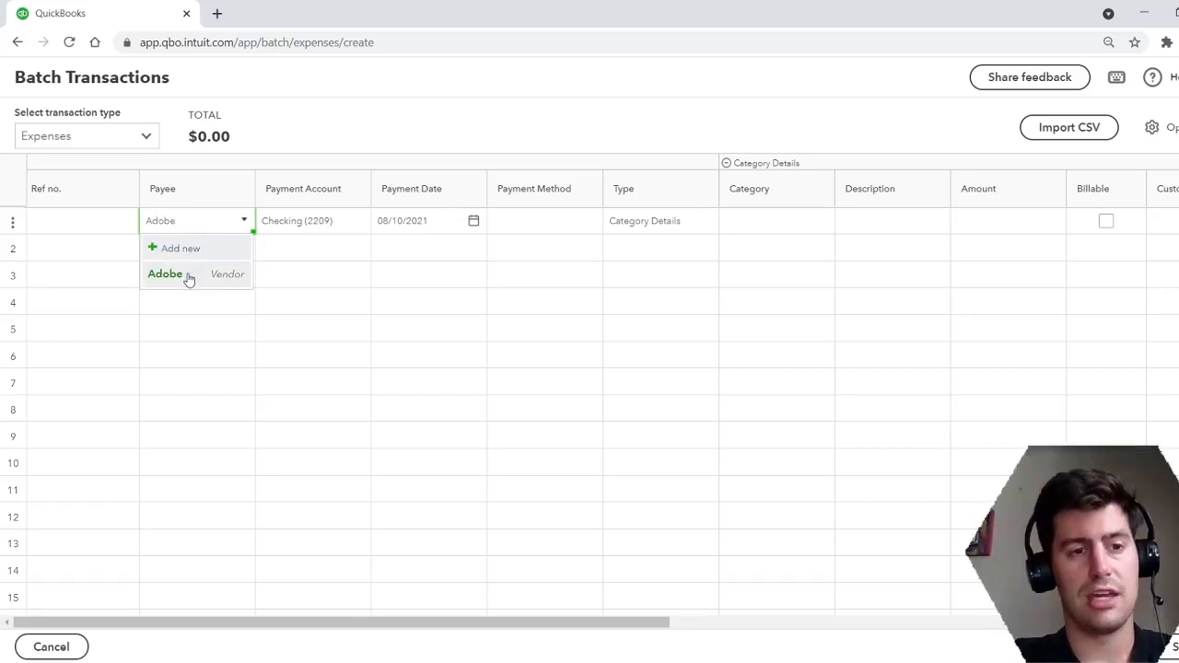
{"action": "left_click", "coordinate": [166, 273]}
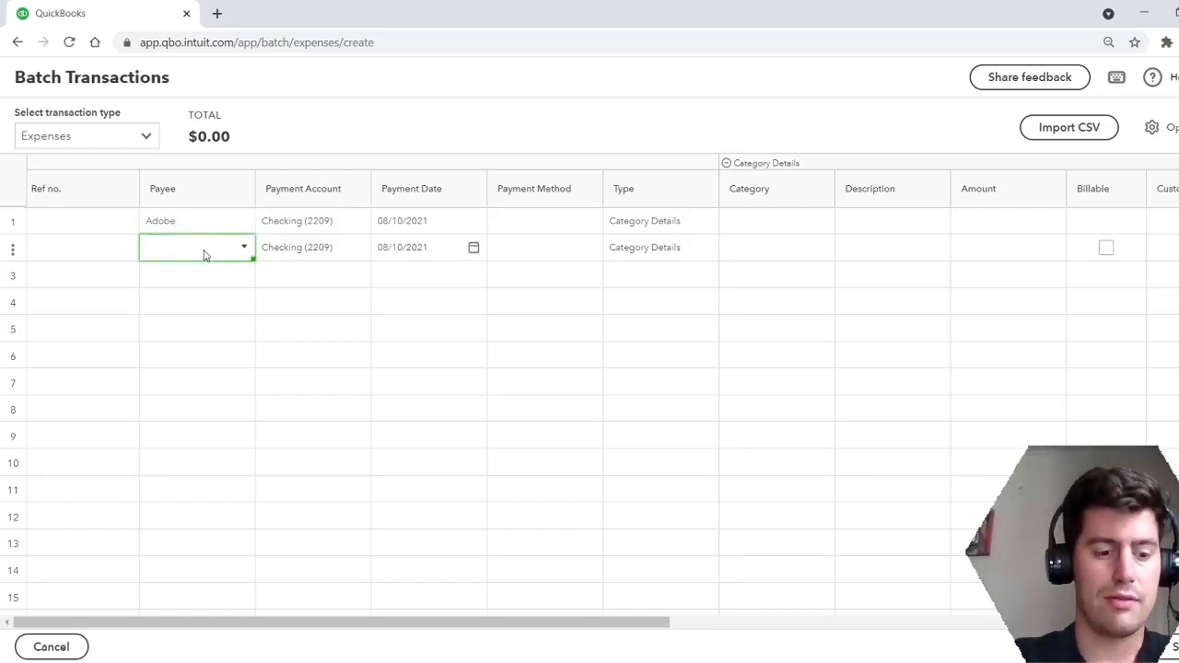
Make Amazon the payee of the second expense row
{"action": "type", "text": "WIX"}
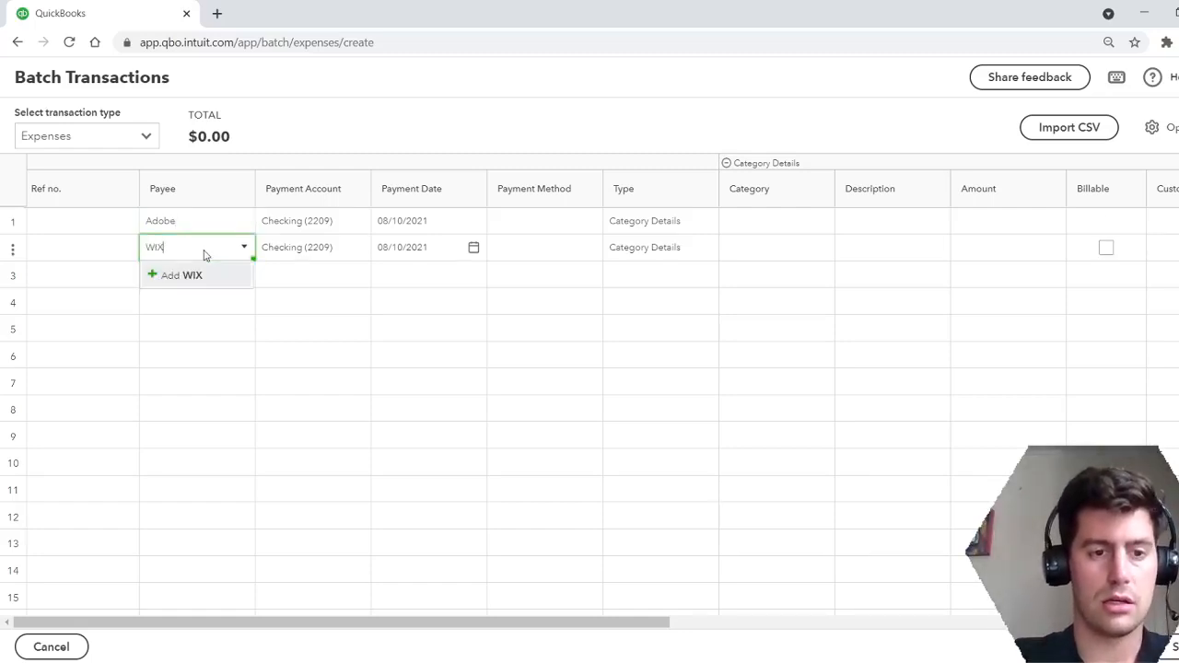
{"action": "type", "text": "AMAZ"}
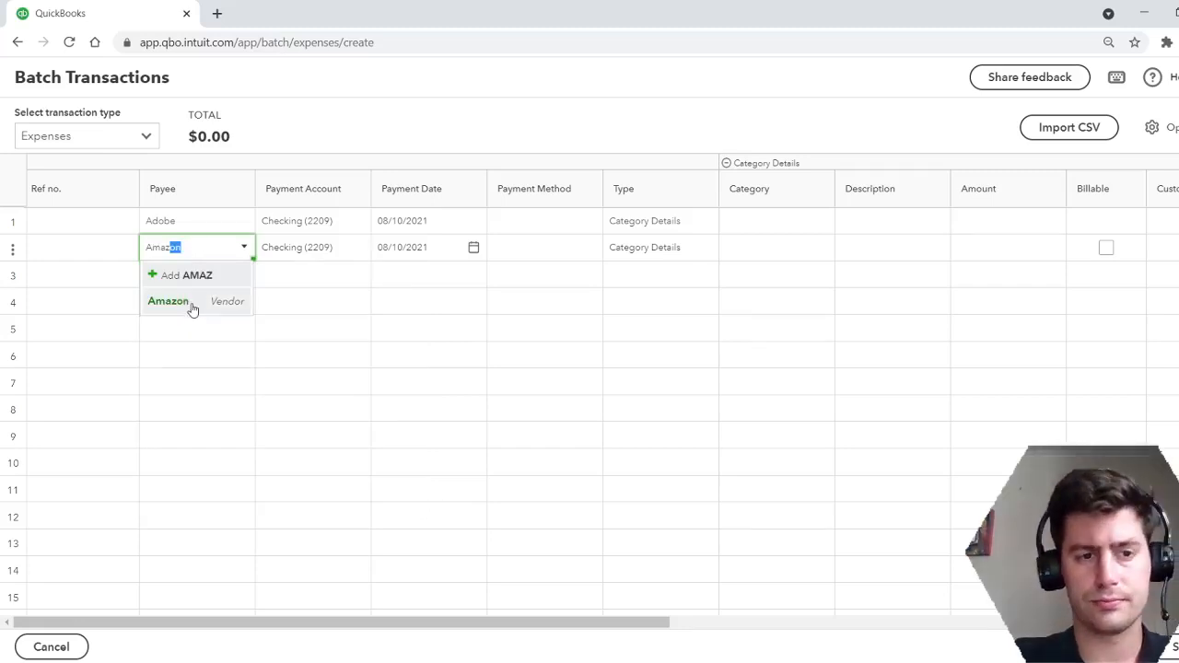
{"action": "left_click", "coordinate": [170, 302]}
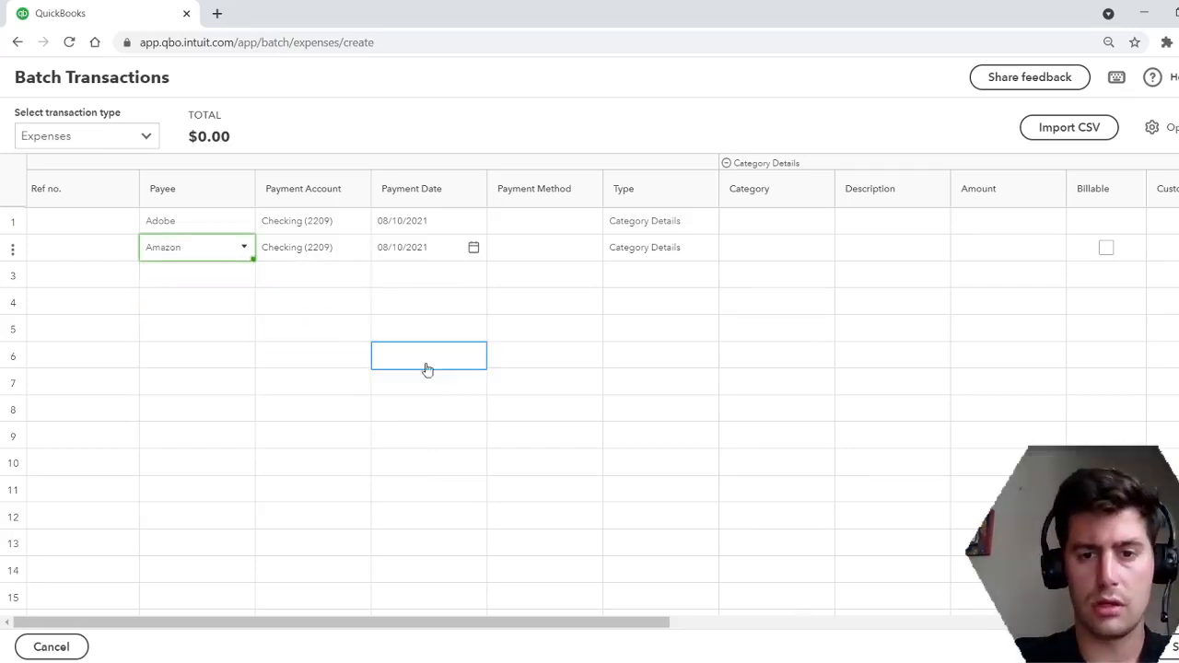
{"action": "left_click", "coordinate": [313, 275]}
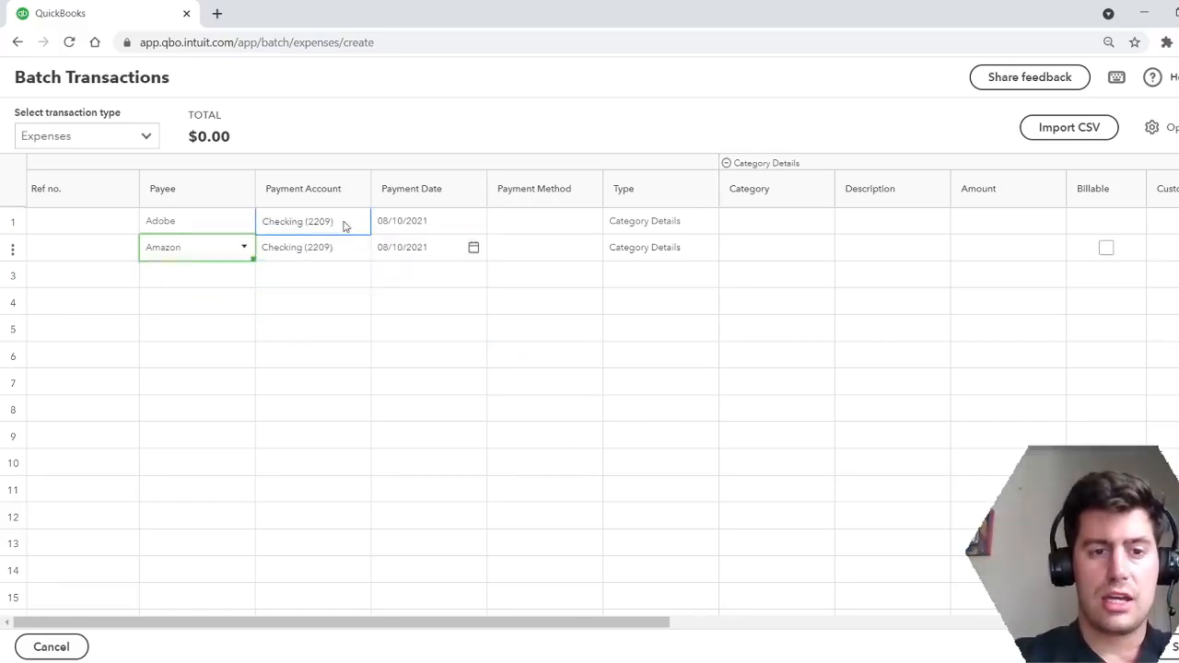
Set the Adobe expense's payment date to 08/01/2021, leaving Amazon at 08/10/2021
{"action": "left_click", "coordinate": [313, 221]}
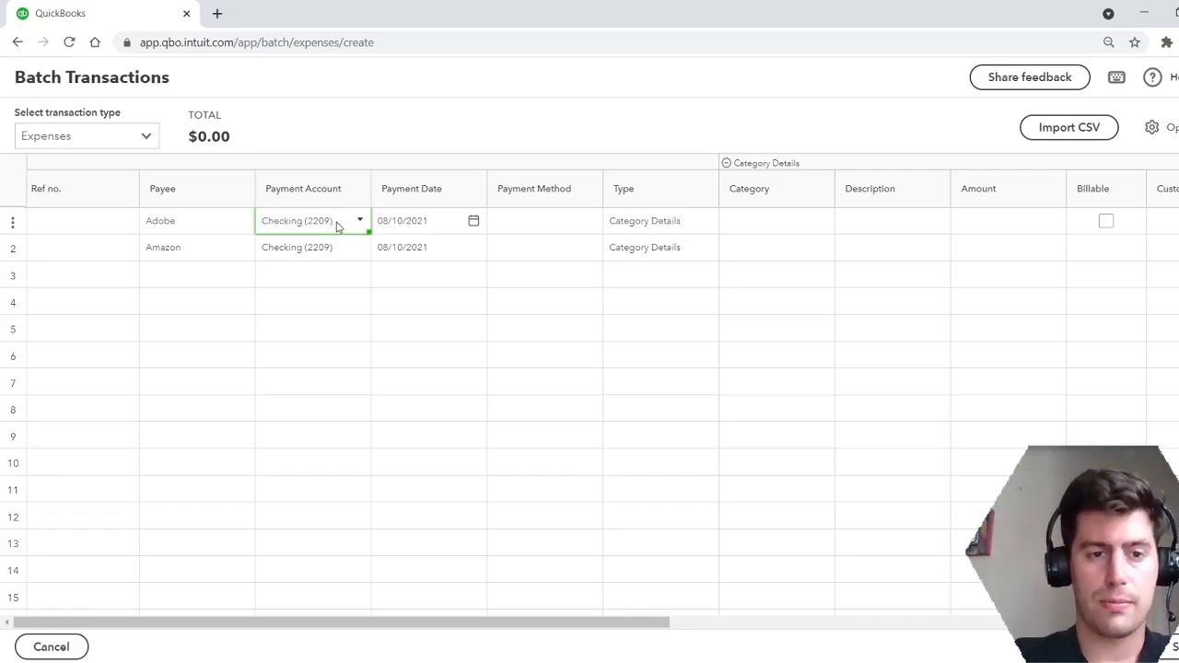
{"action": "left_click", "coordinate": [427, 247]}
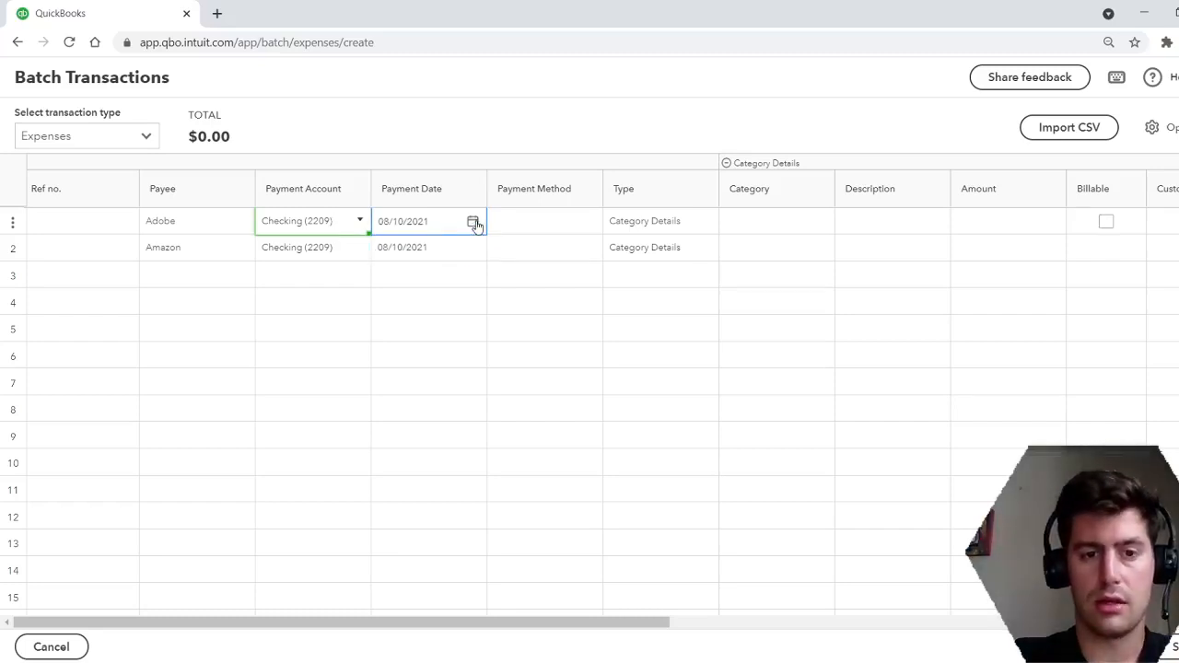
{"action": "left_click", "coordinate": [473, 221]}
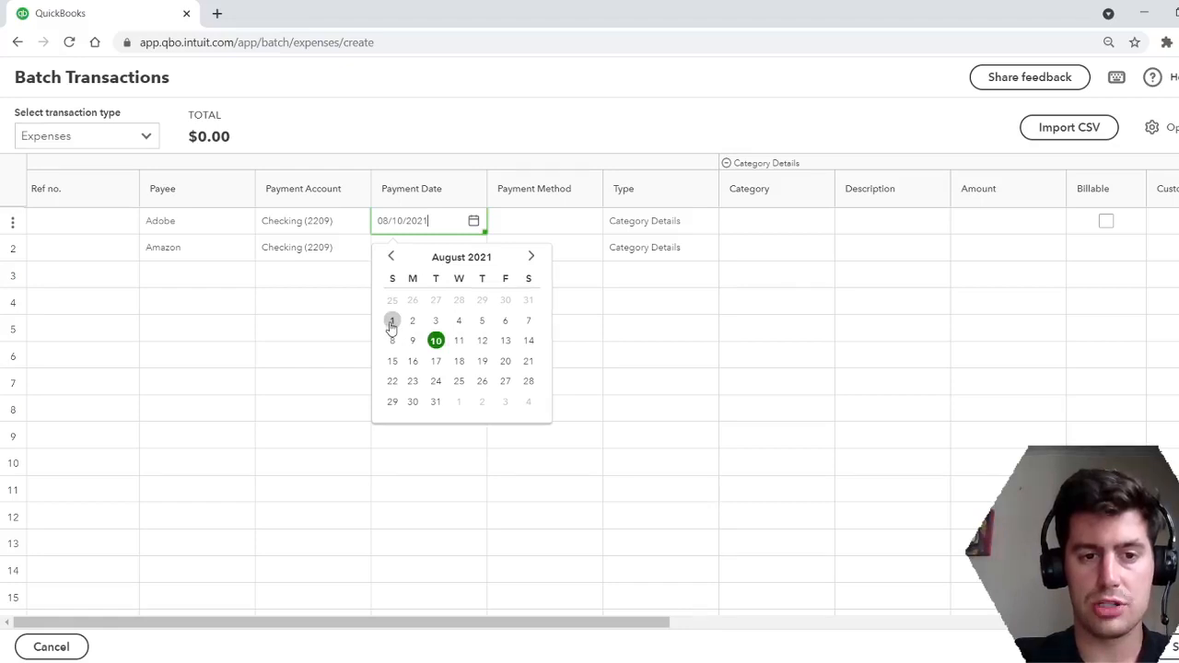
{"action": "left_click", "coordinate": [390, 321]}
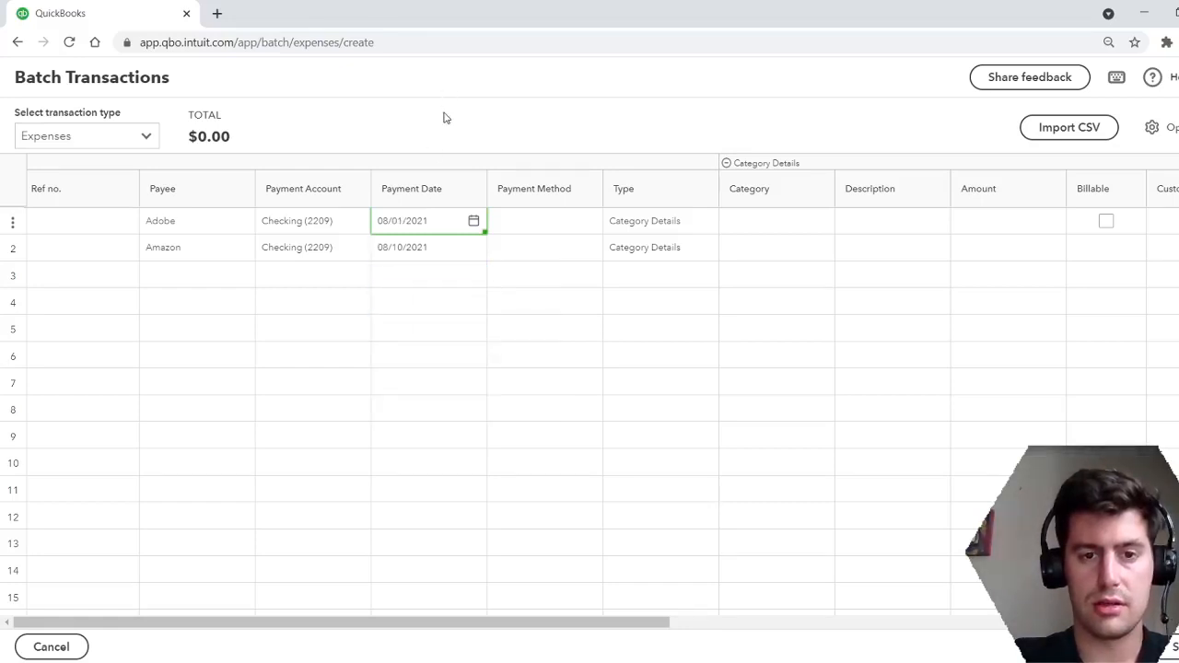
{"action": "left_click", "coordinate": [544, 221]}
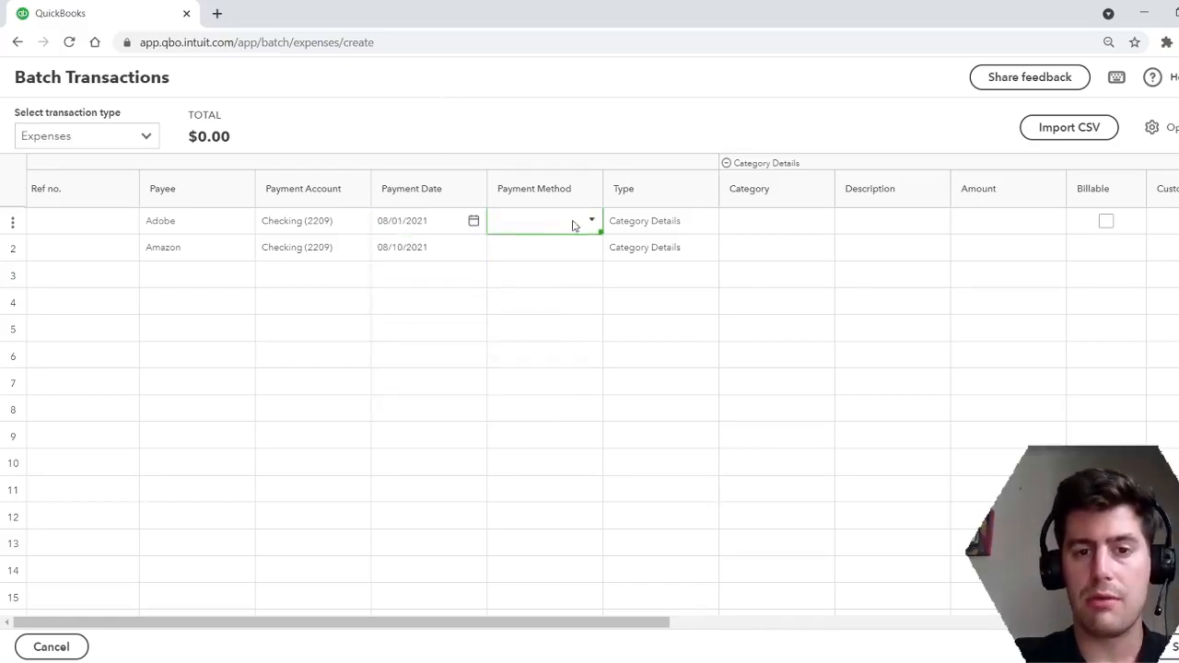
{"action": "left_click", "coordinate": [590, 221]}
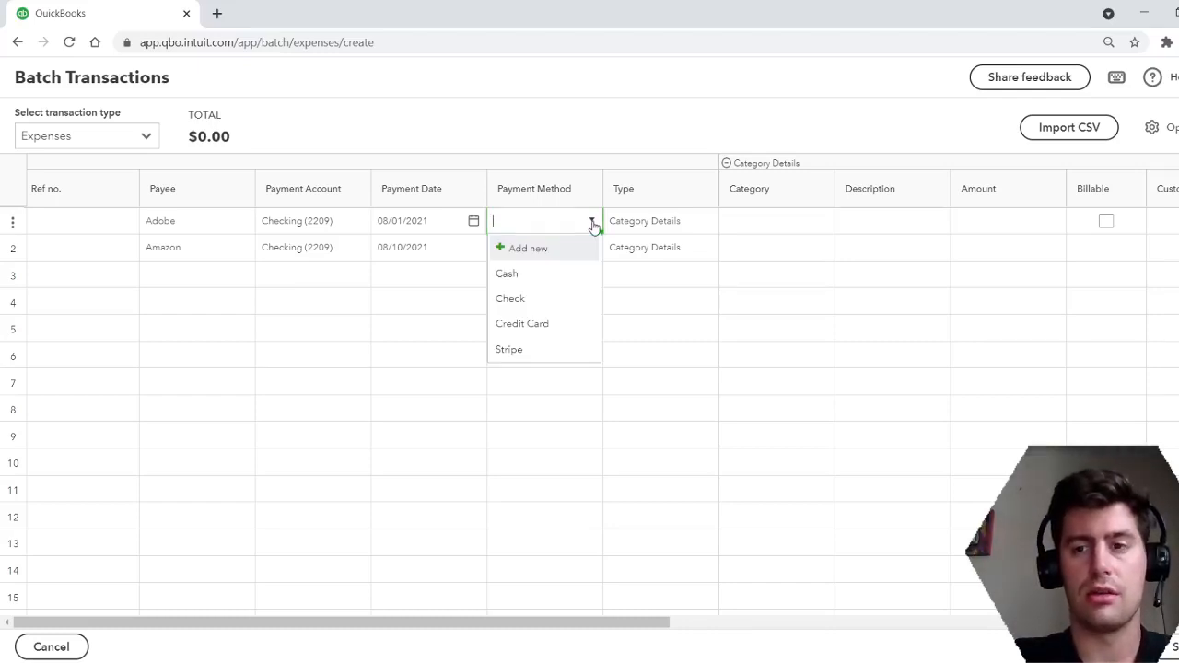
{"action": "mouse_move", "coordinate": [579, 247]}
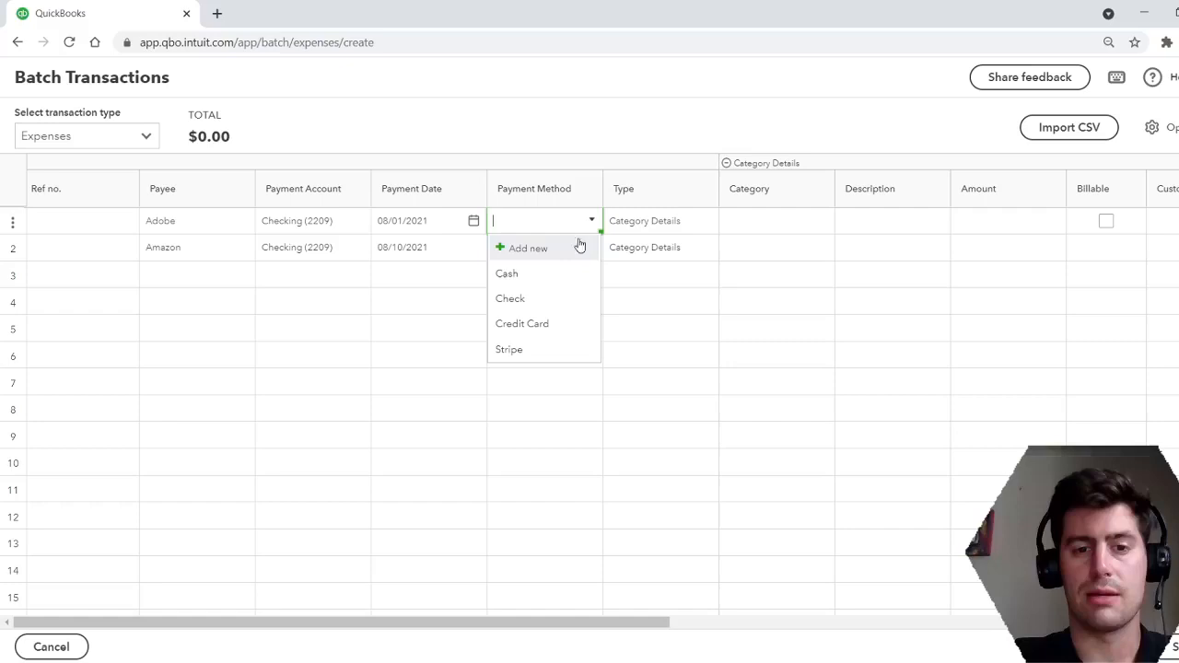
{"action": "mouse_move", "coordinate": [530, 273]}
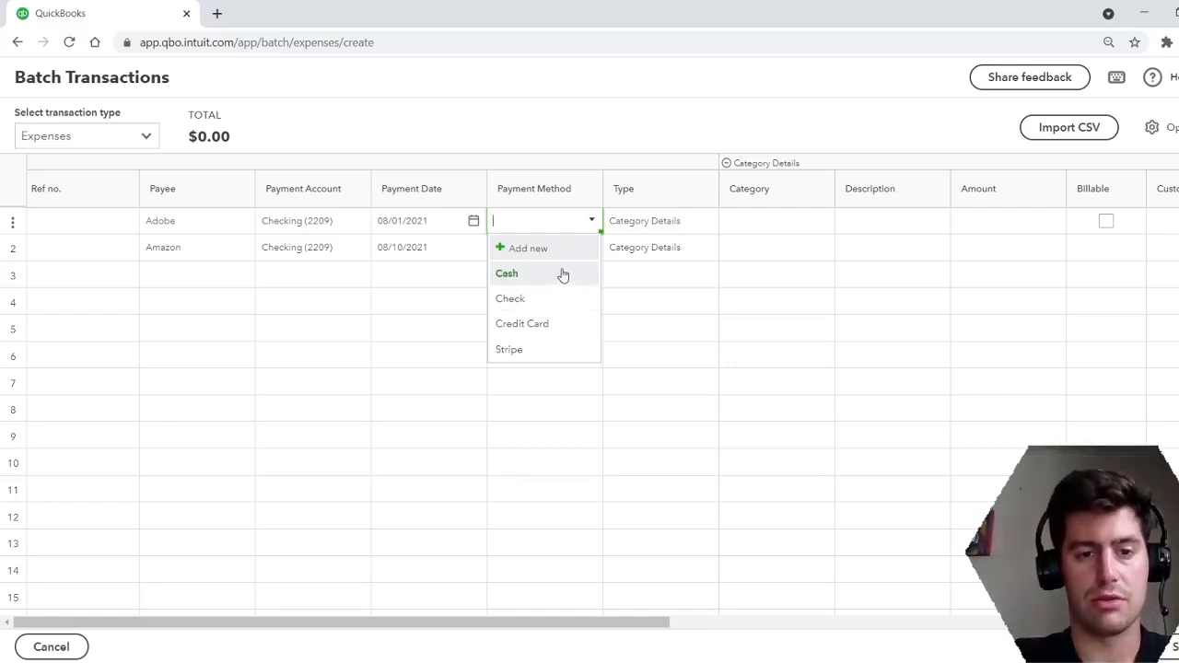
{"action": "left_click", "coordinate": [543, 247]}
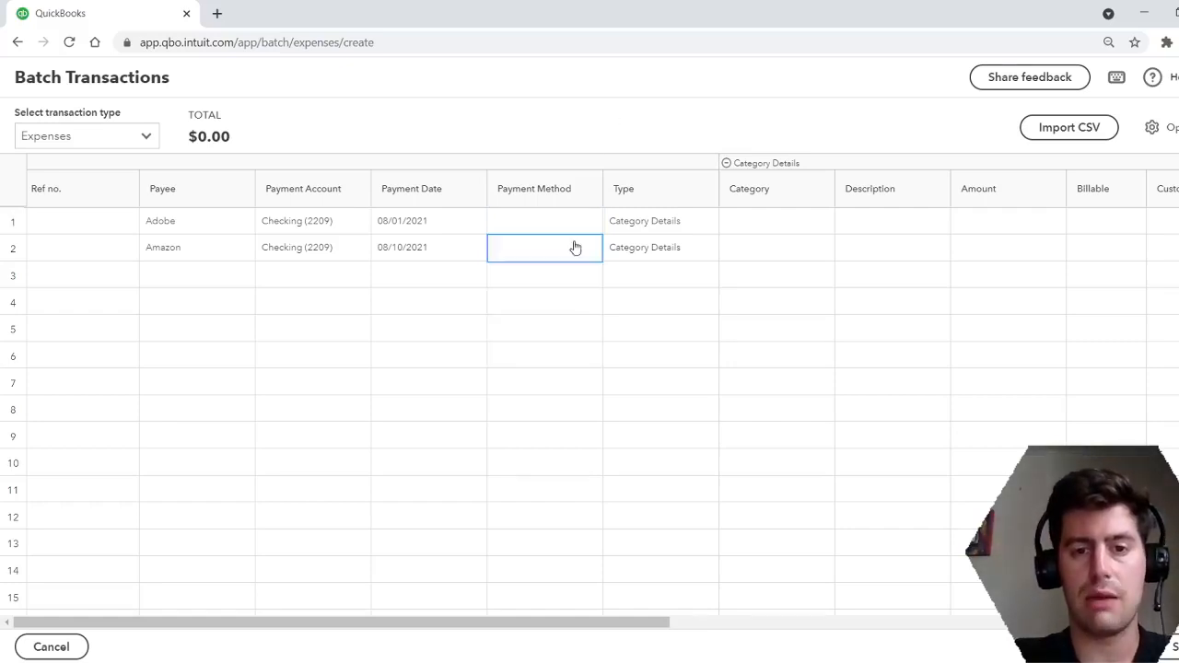
{"action": "left_click", "coordinate": [659, 221]}
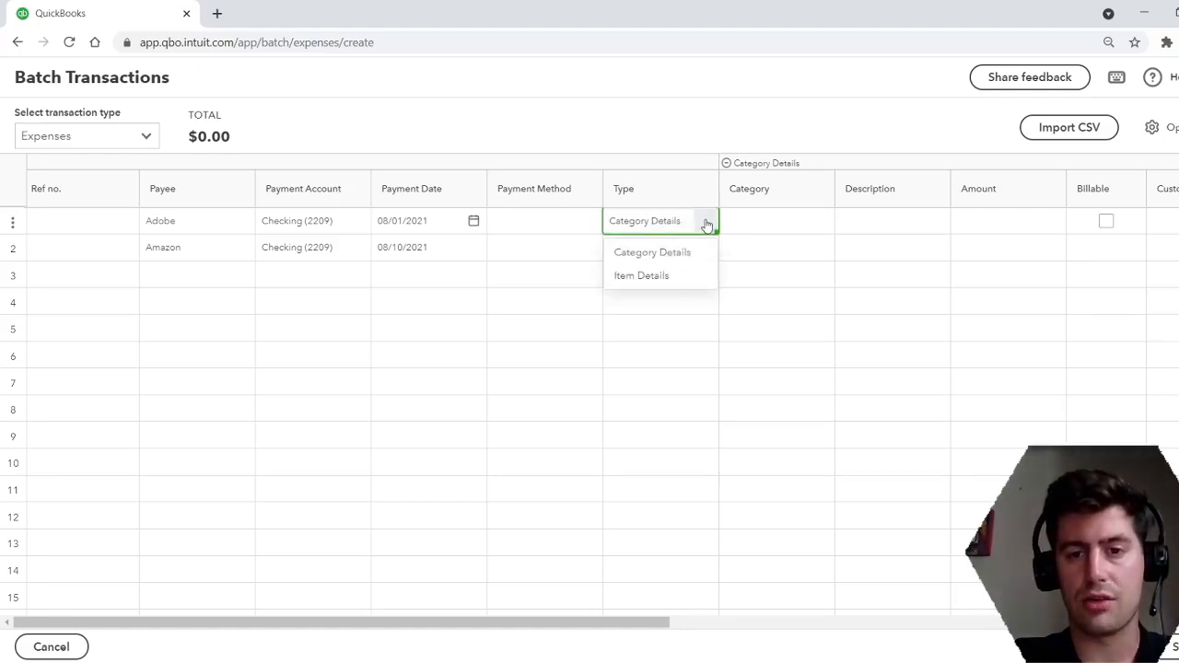
{"action": "mouse_move", "coordinate": [641, 277]}
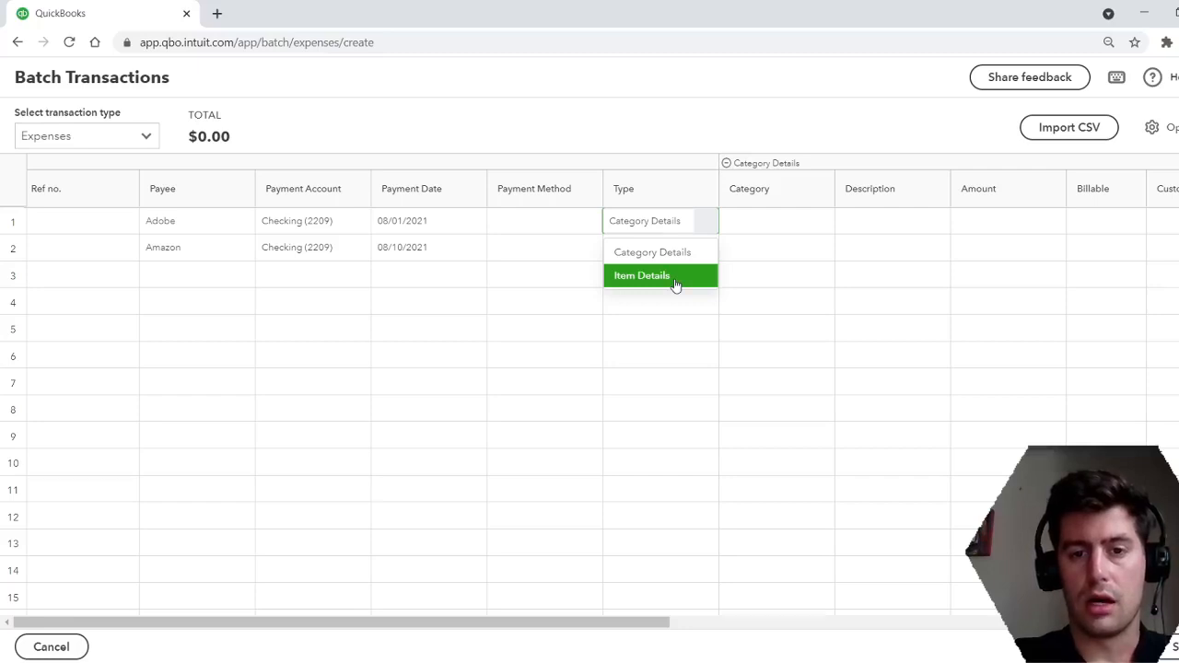
{"action": "left_click", "coordinate": [641, 276]}
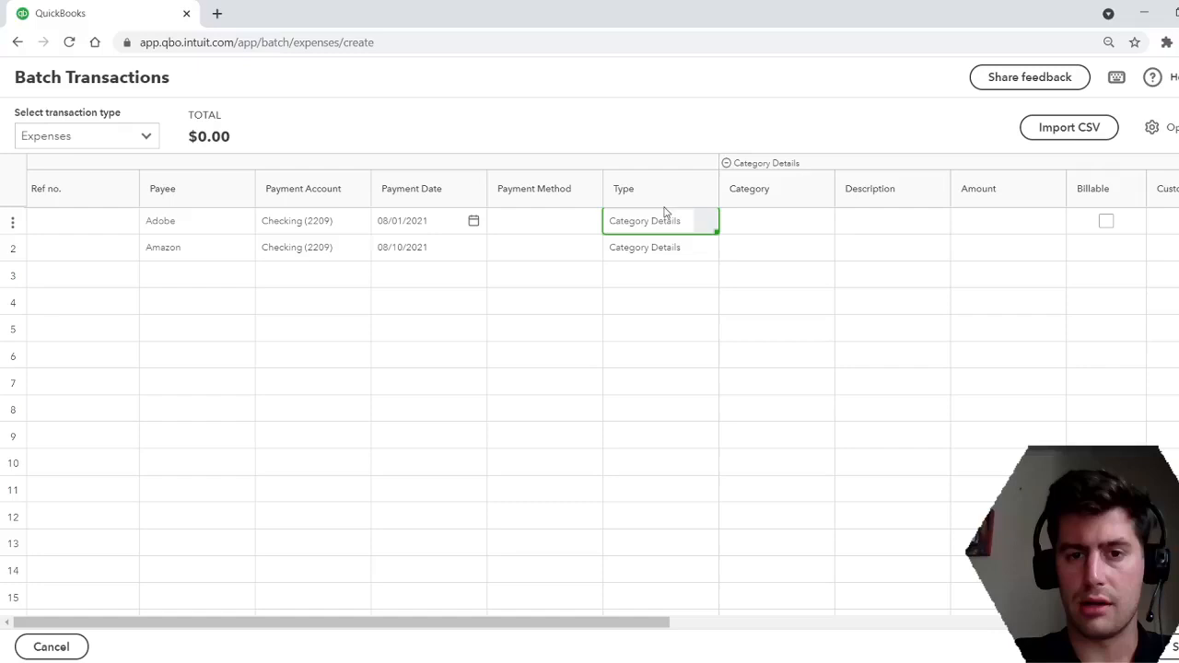
{"action": "left_click", "coordinate": [659, 247]}
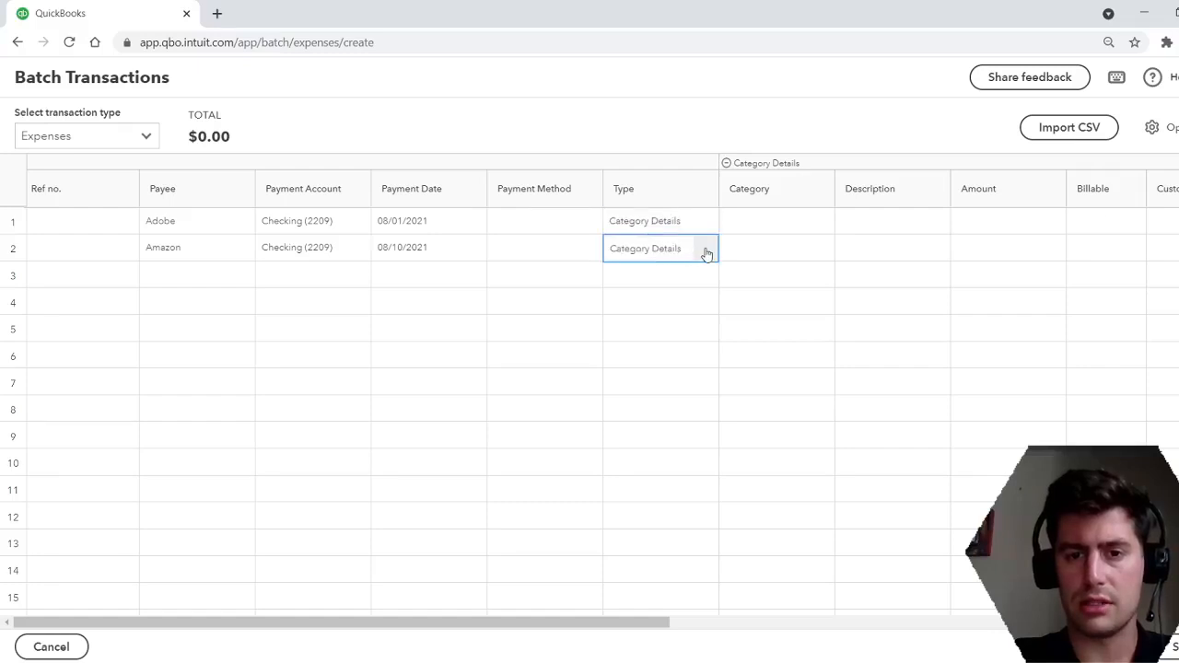
{"action": "left_click", "coordinate": [704, 247]}
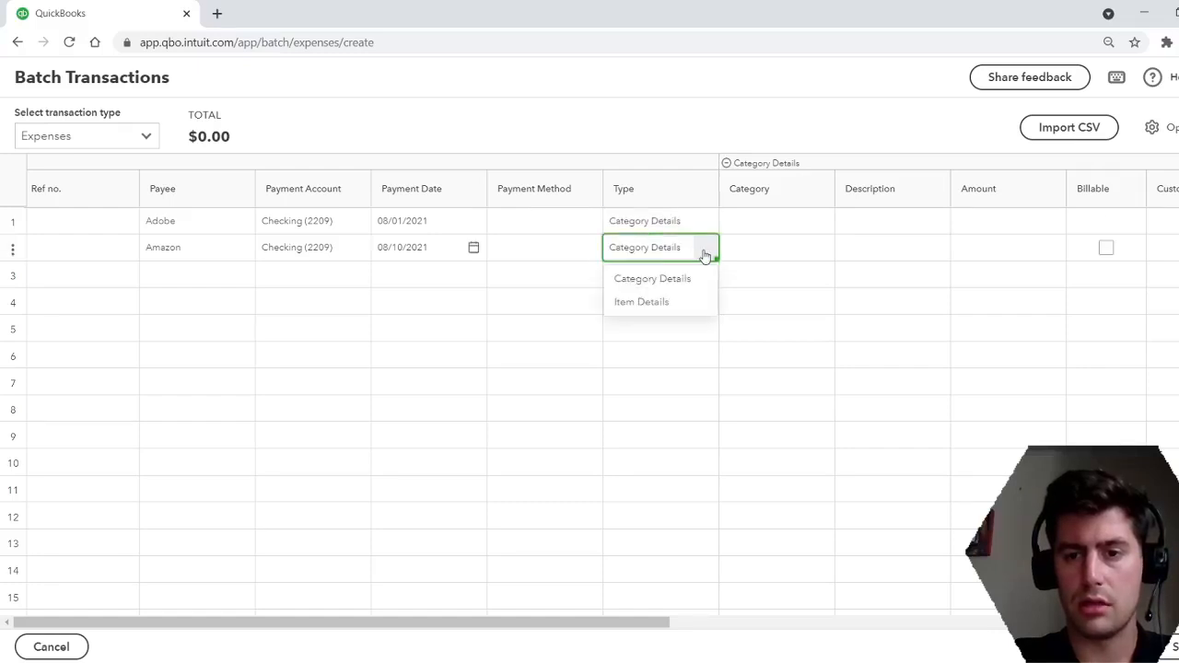
{"action": "left_click", "coordinate": [652, 278]}
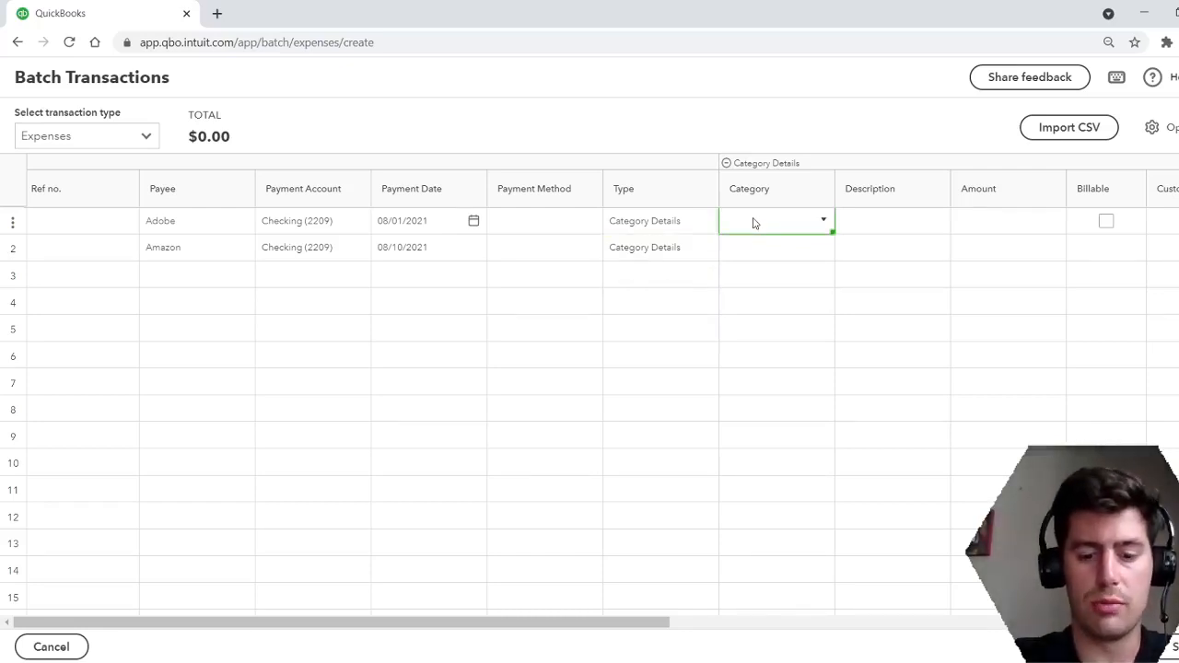
Set the Adobe expense category to Office Supplies & Software
{"action": "type", "text": "Office"}
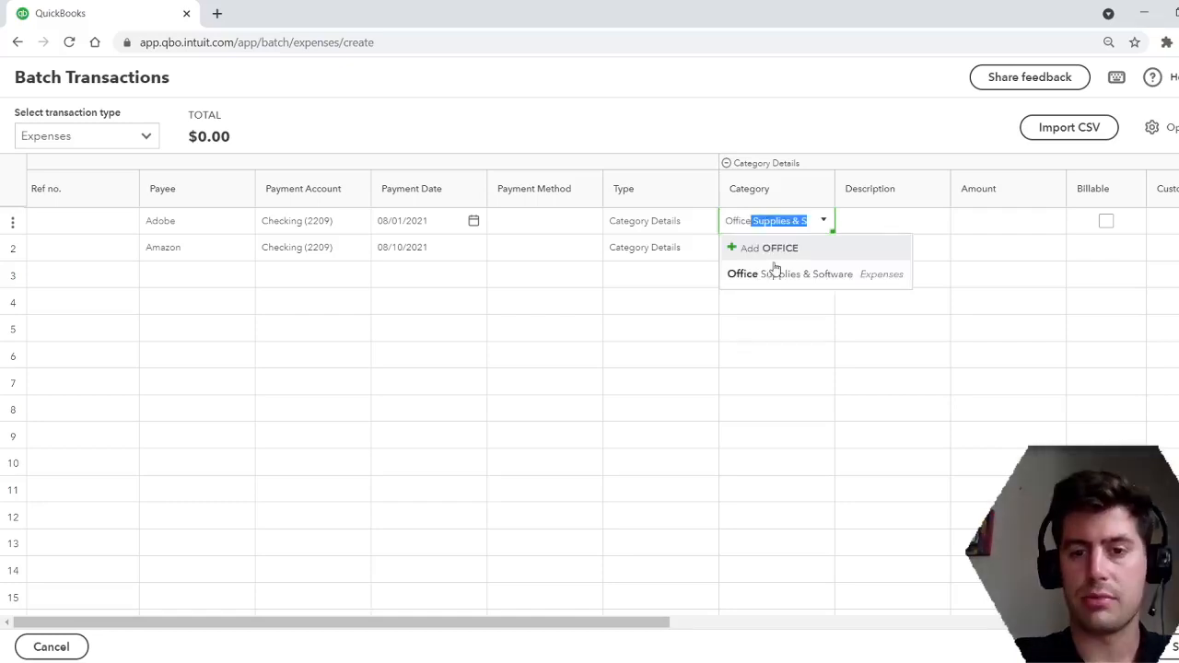
{"action": "left_click", "coordinate": [788, 272]}
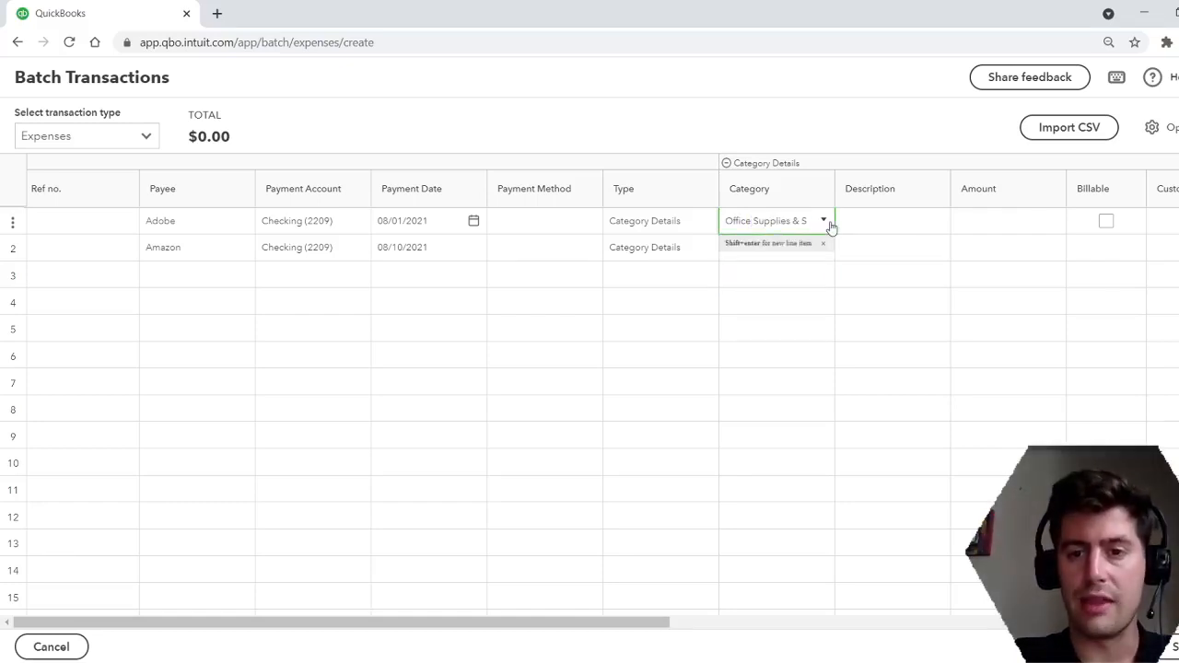
{"action": "mouse_move", "coordinate": [840, 118]}
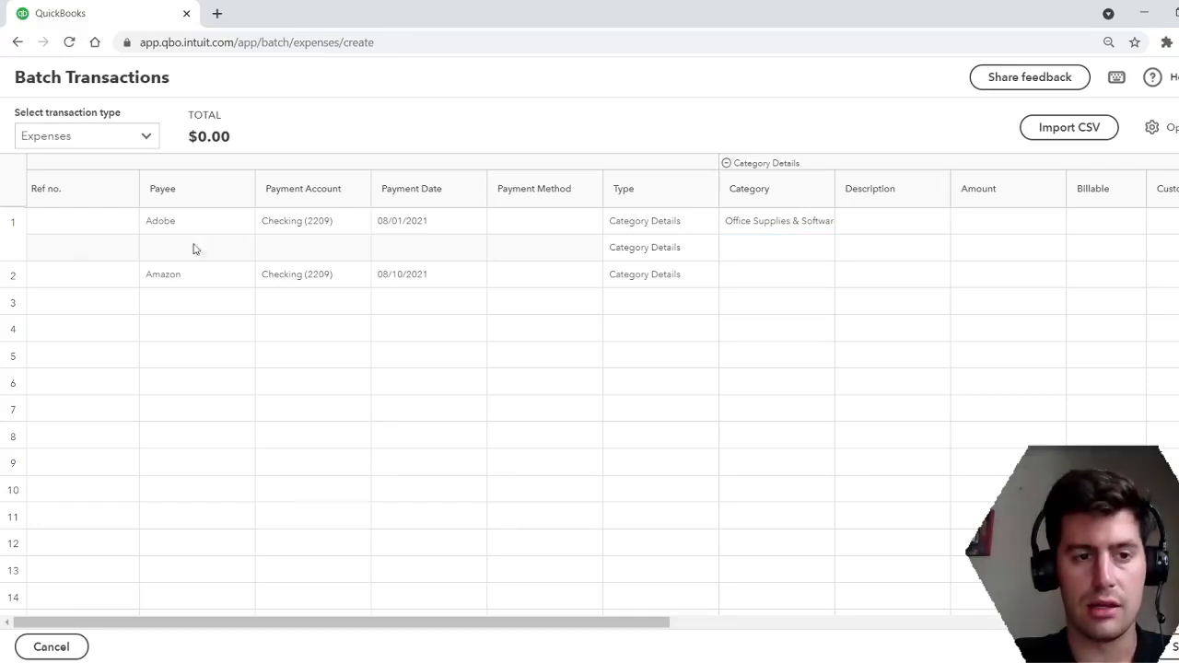
{"action": "left_click", "coordinate": [777, 221]}
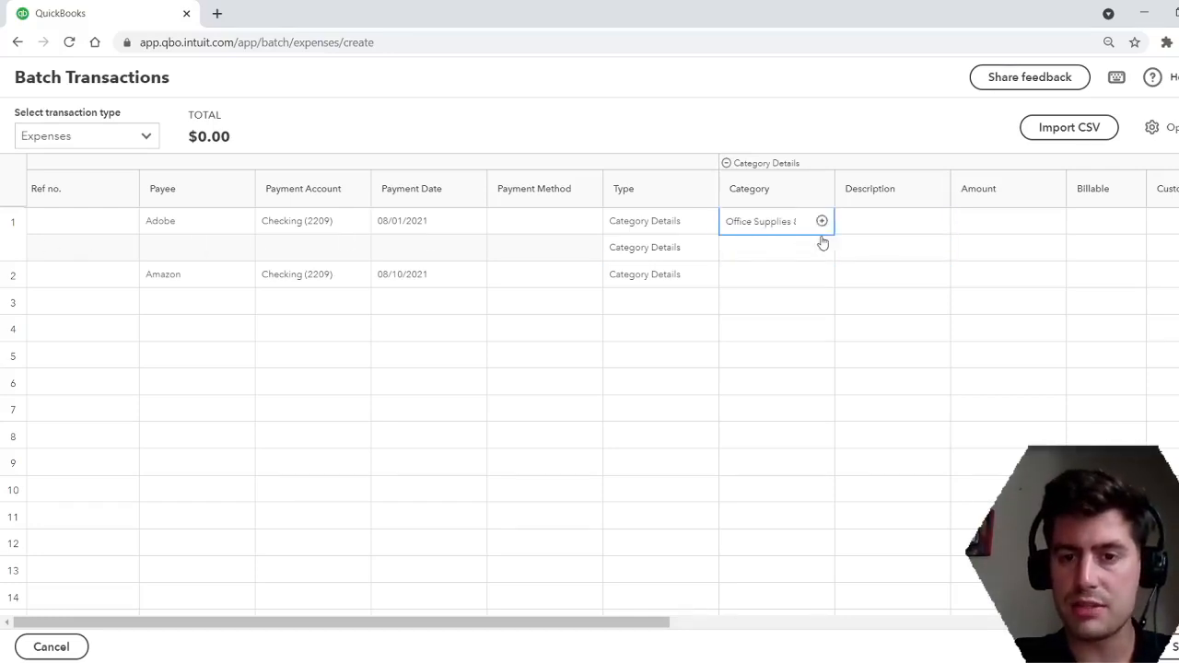
{"action": "left_click", "coordinate": [777, 221]}
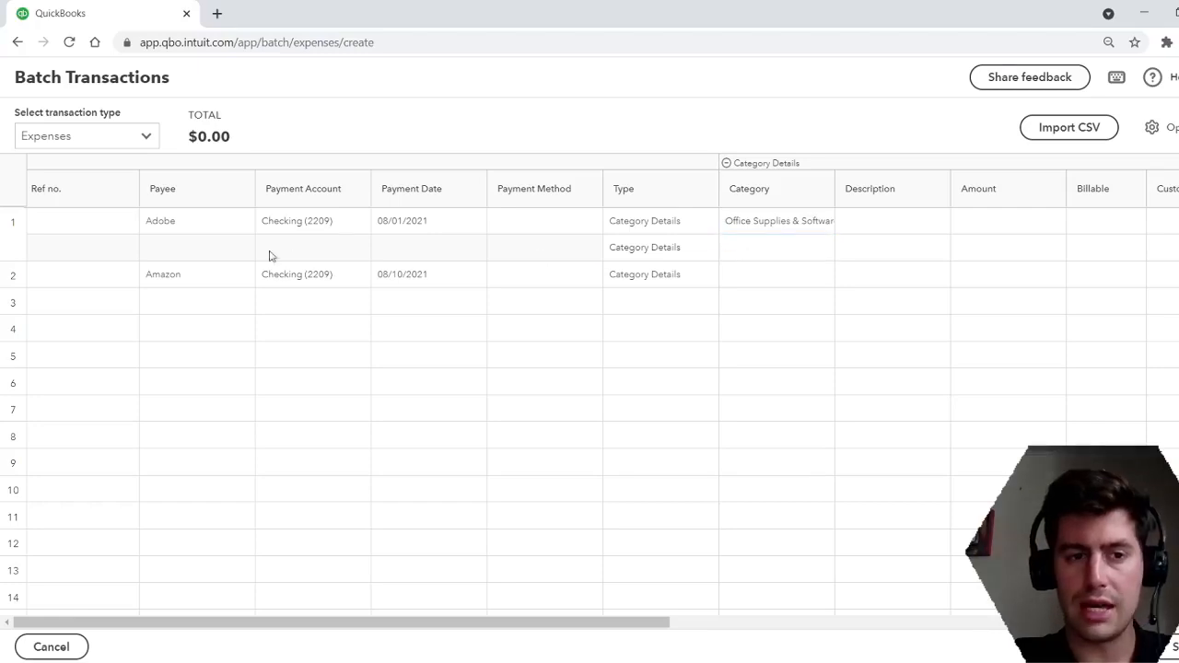
{"action": "left_click", "coordinate": [777, 247]}
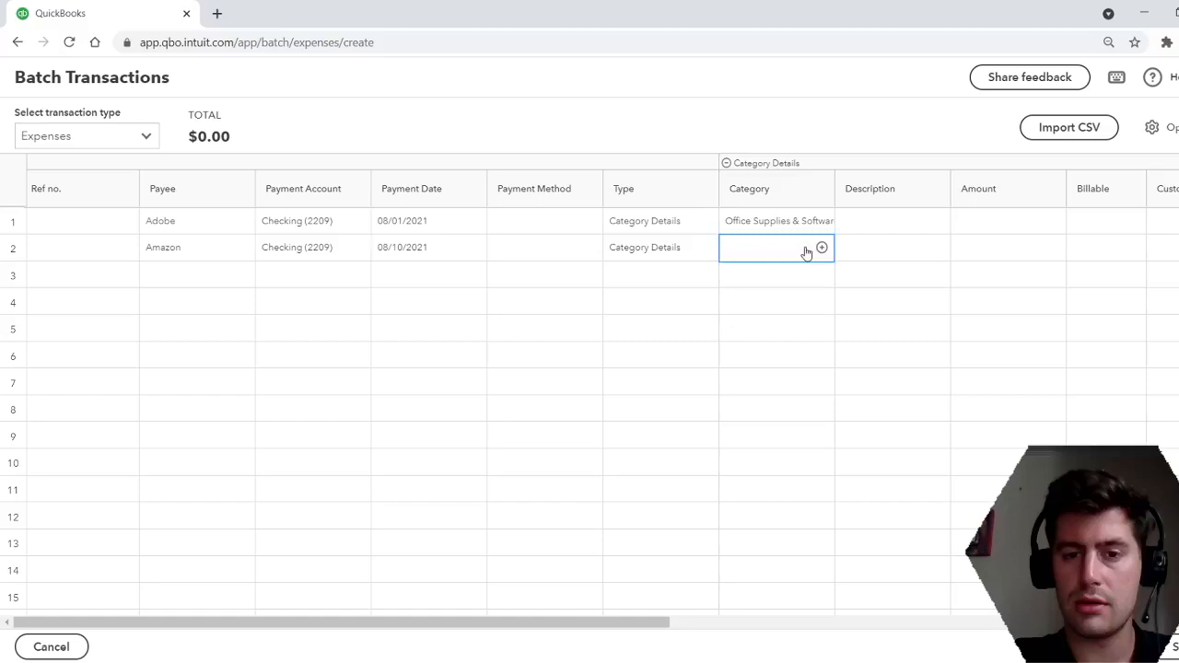
Set the Amazon expense category to Job Supplies
{"action": "left_click", "coordinate": [777, 247]}
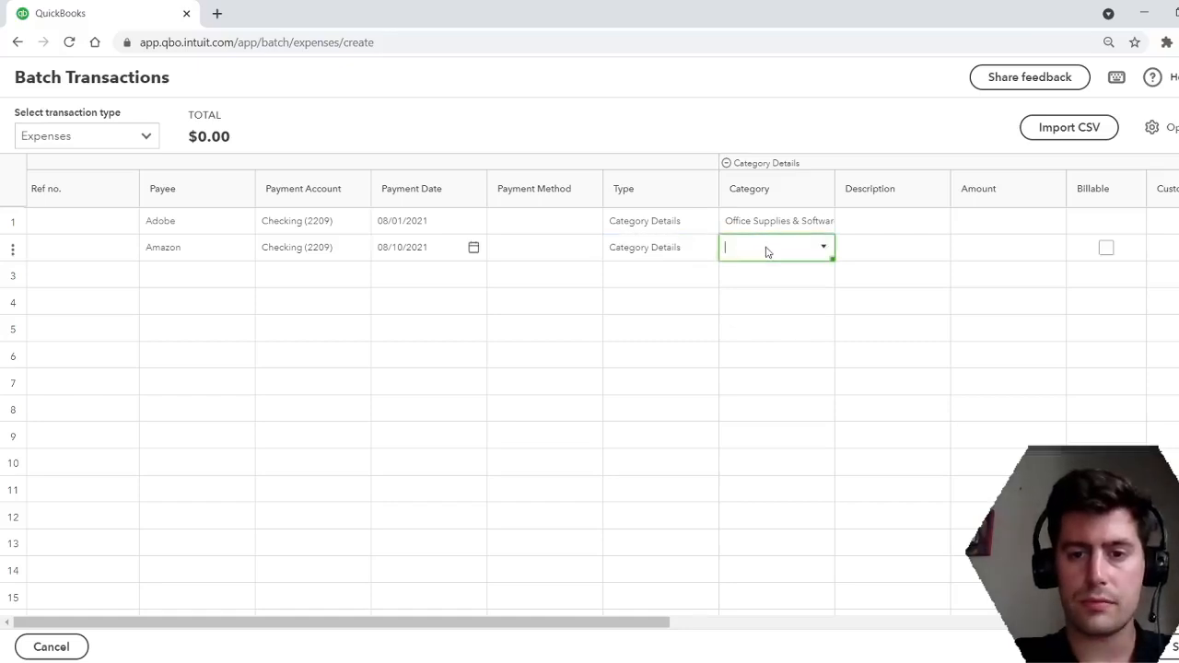
{"action": "type", "text": "JOB"}
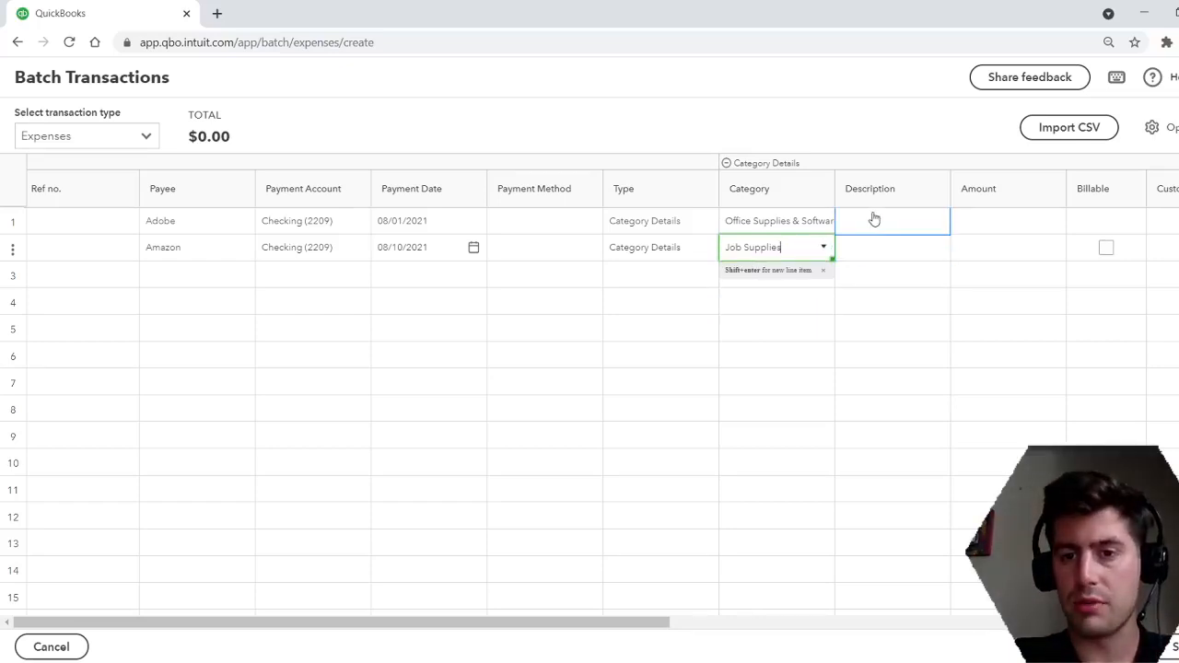
{"action": "left_click", "coordinate": [892, 221]}
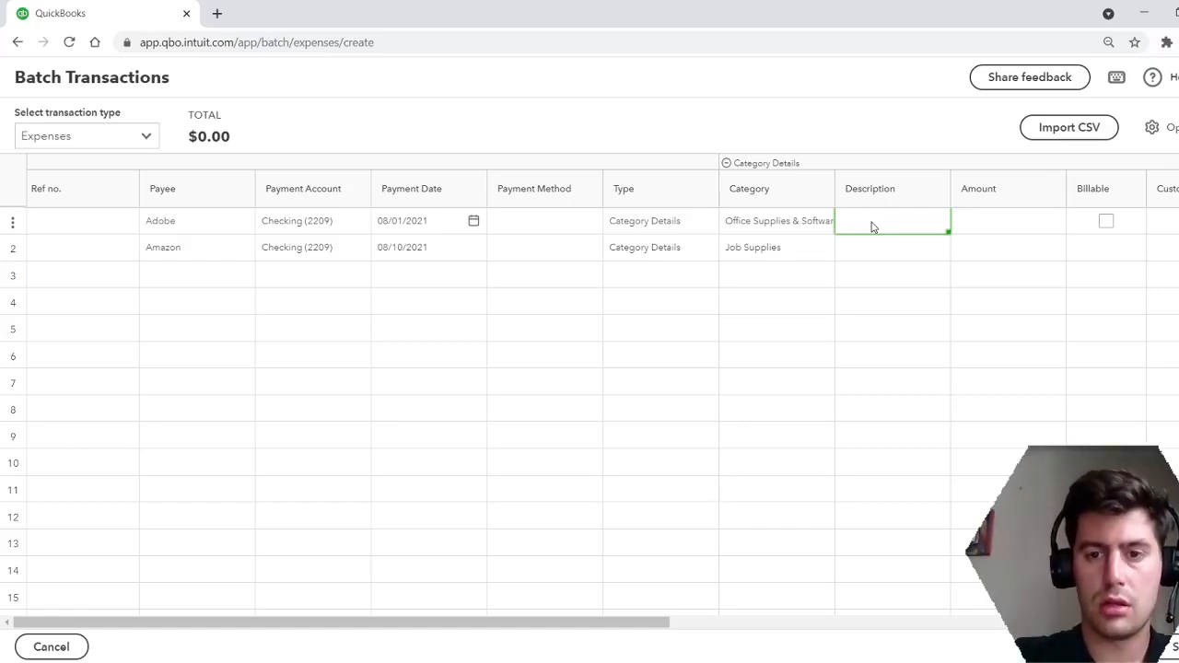
Describe the Adobe expense as Annual Subscription
{"action": "type", "text": "a"}
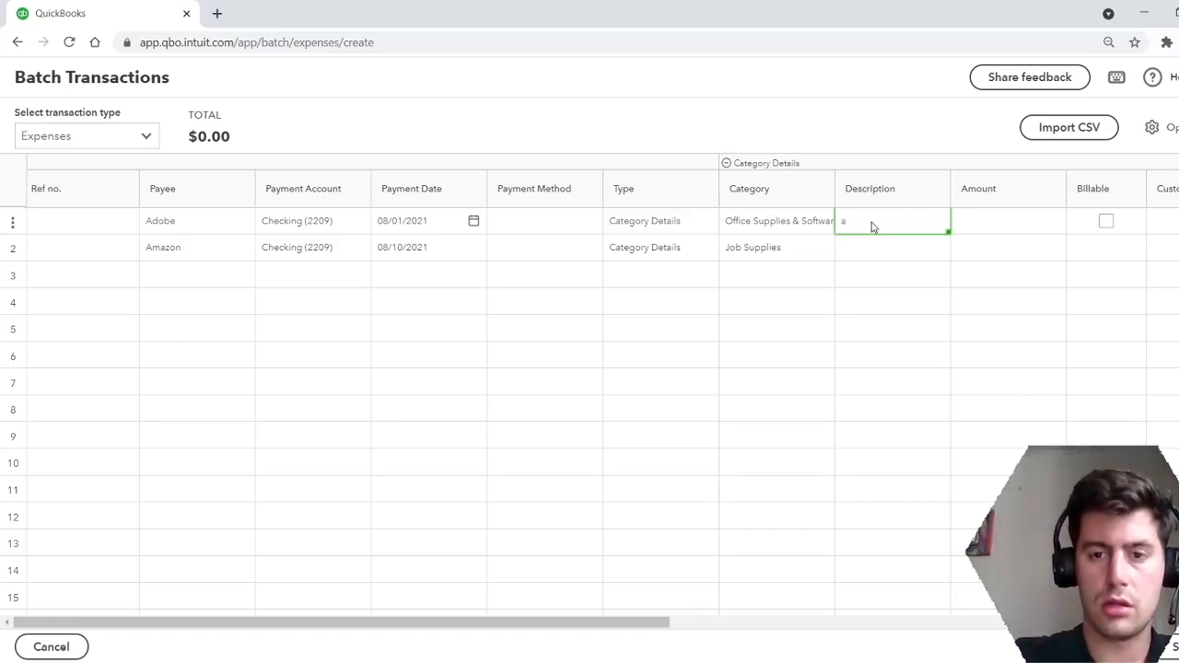
{"action": "type", "text": "Annual"}
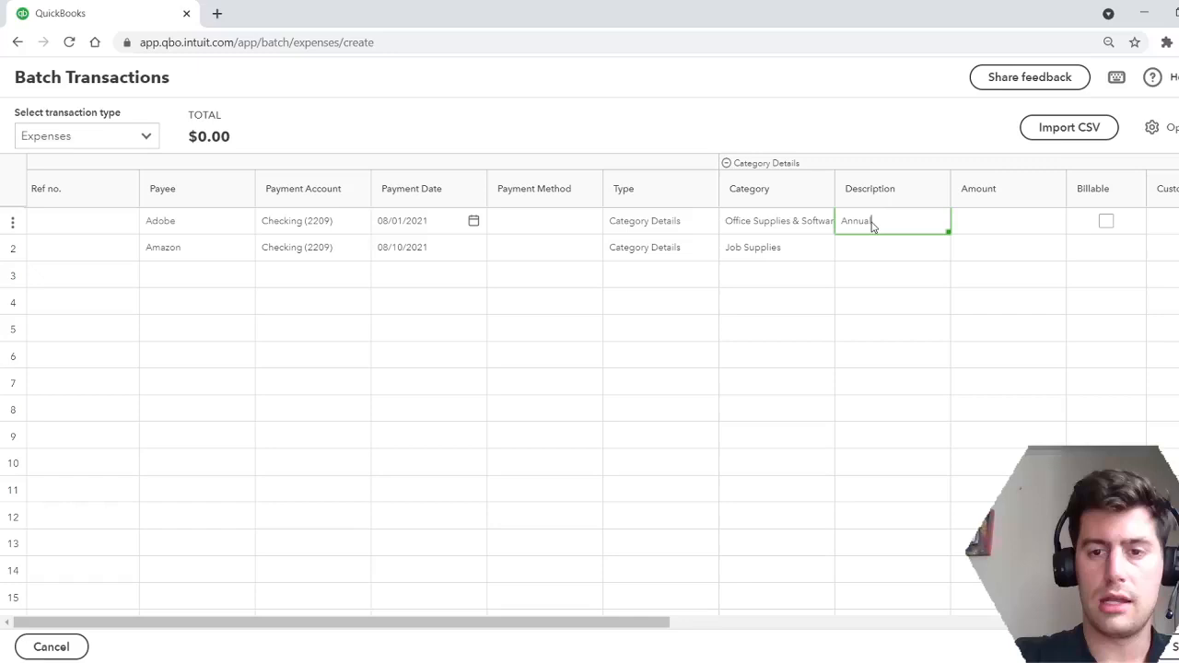
{"action": "type", "text": "Subscri"}
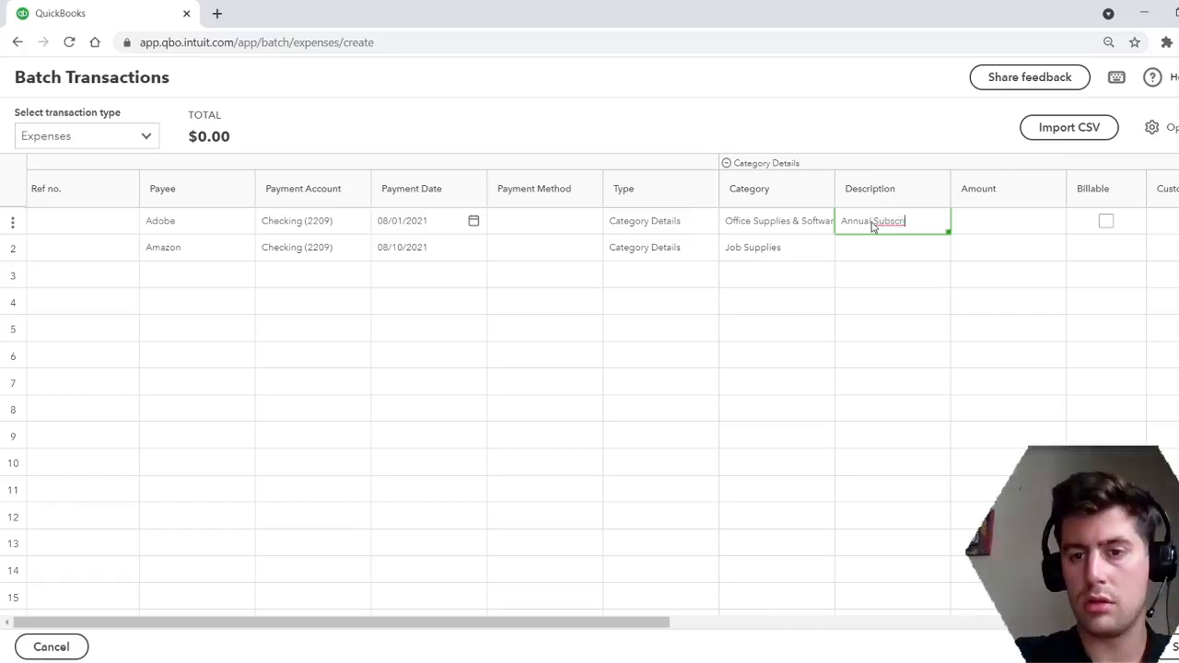
{"action": "left_click", "coordinate": [891, 247]}
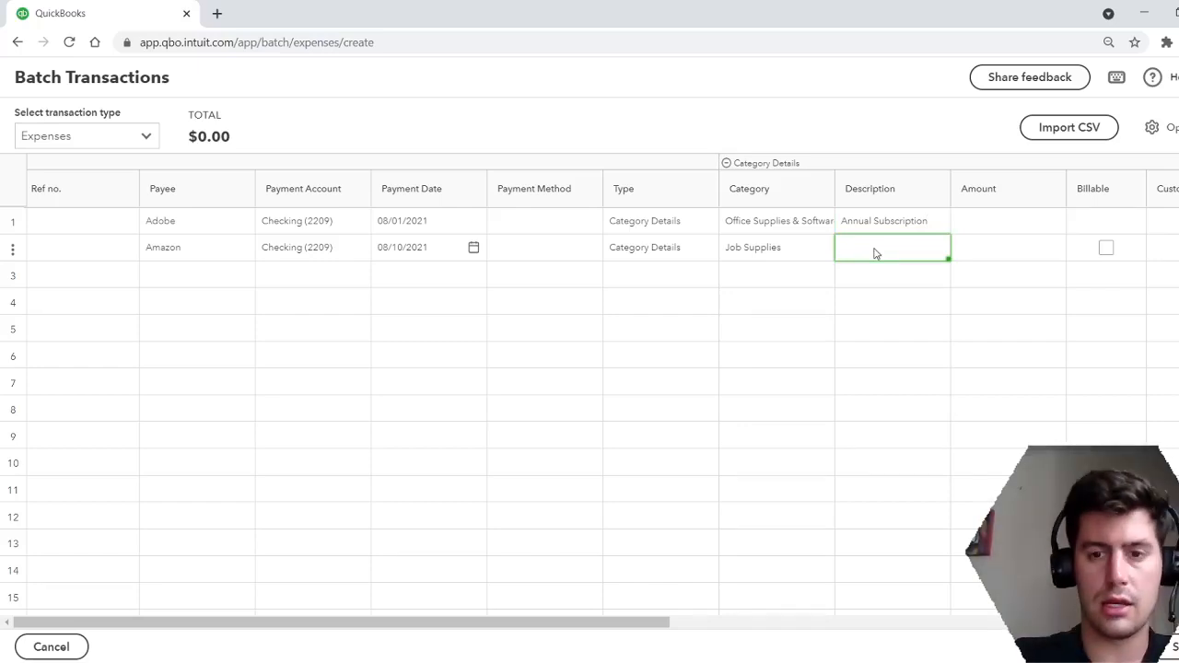
Describe Amazon's expense as Paper and enter amounts 19.99 (Adobe) and 75.49 (Amazon), totaling $95.48
{"action": "type", "text": "Paper"}
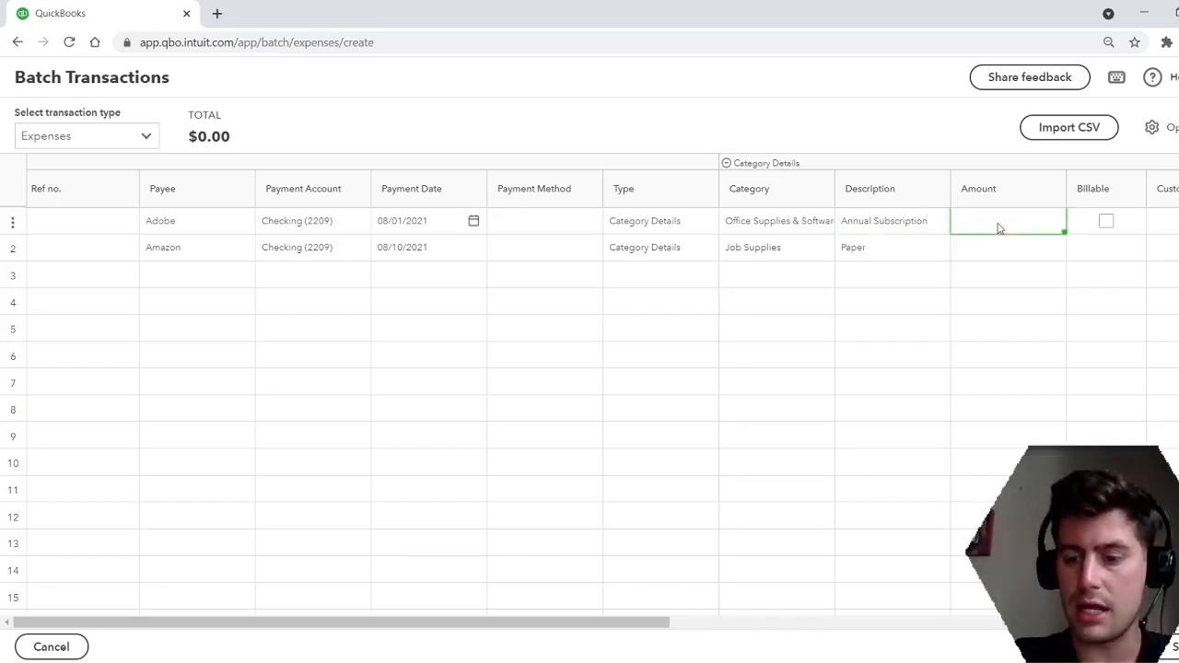
{"action": "type", "text": "19.99"}
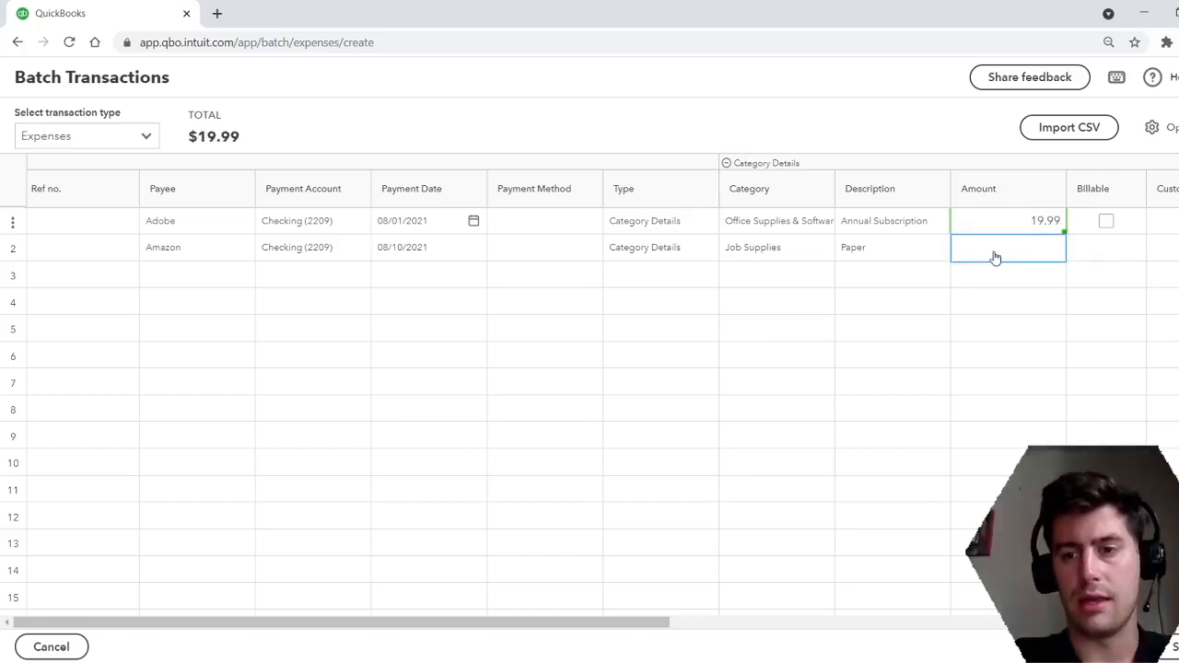
{"action": "left_click", "coordinate": [1008, 247]}
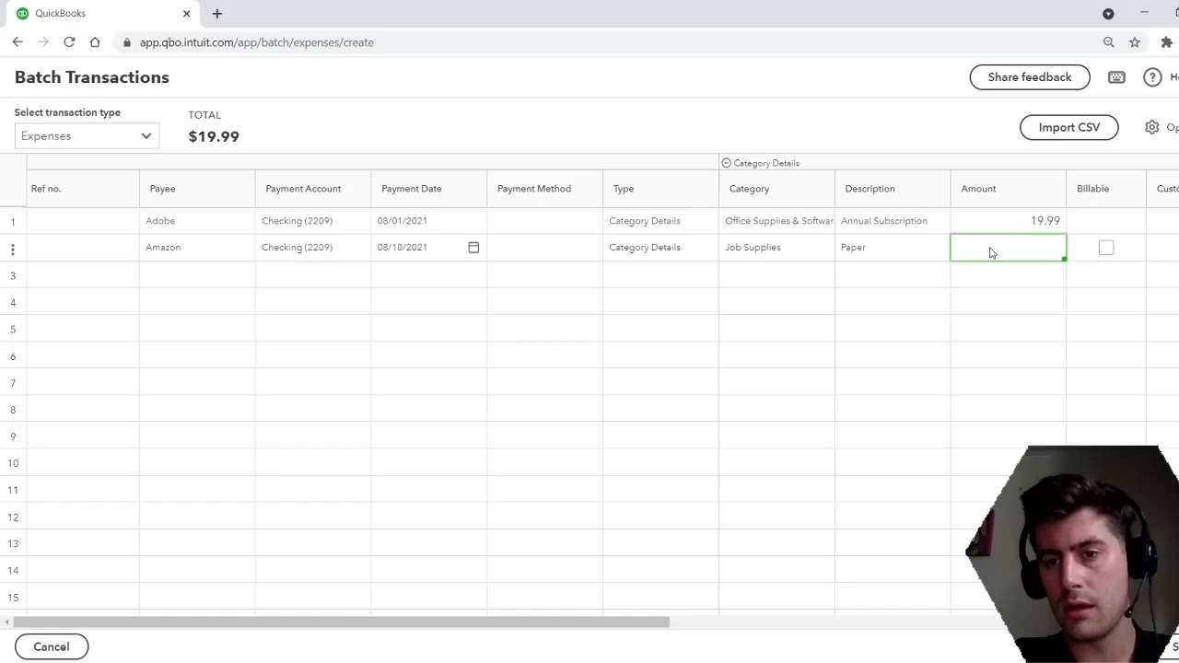
{"action": "type", "text": "75.49"}
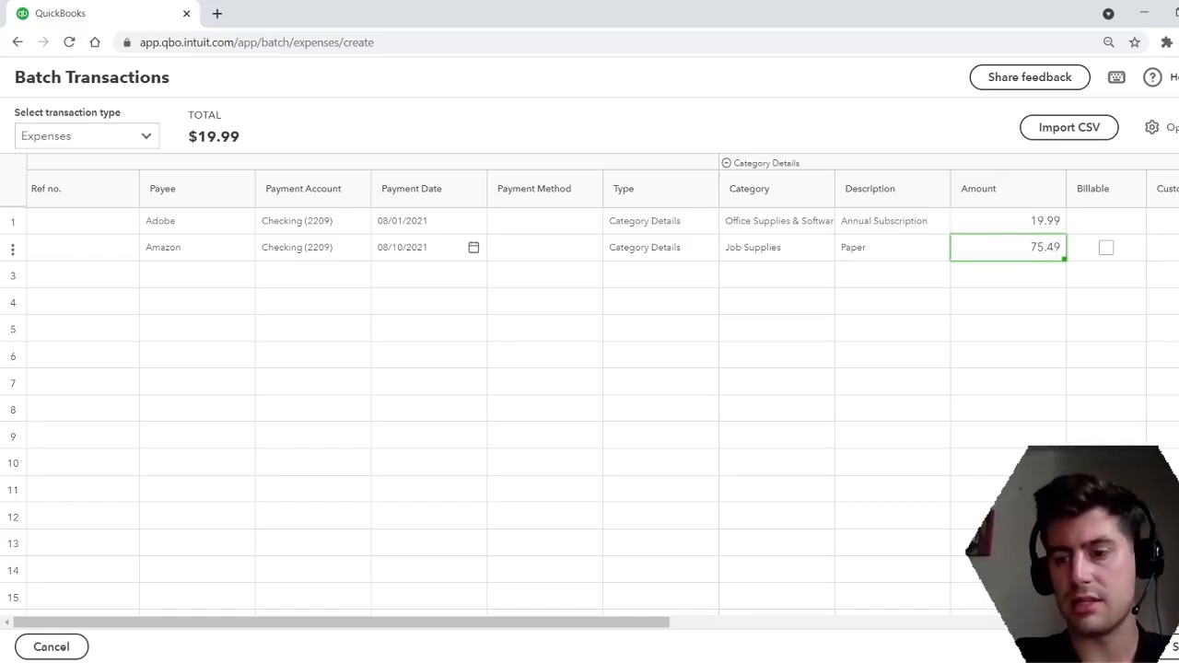
{"action": "left_click", "coordinate": [1105, 221]}
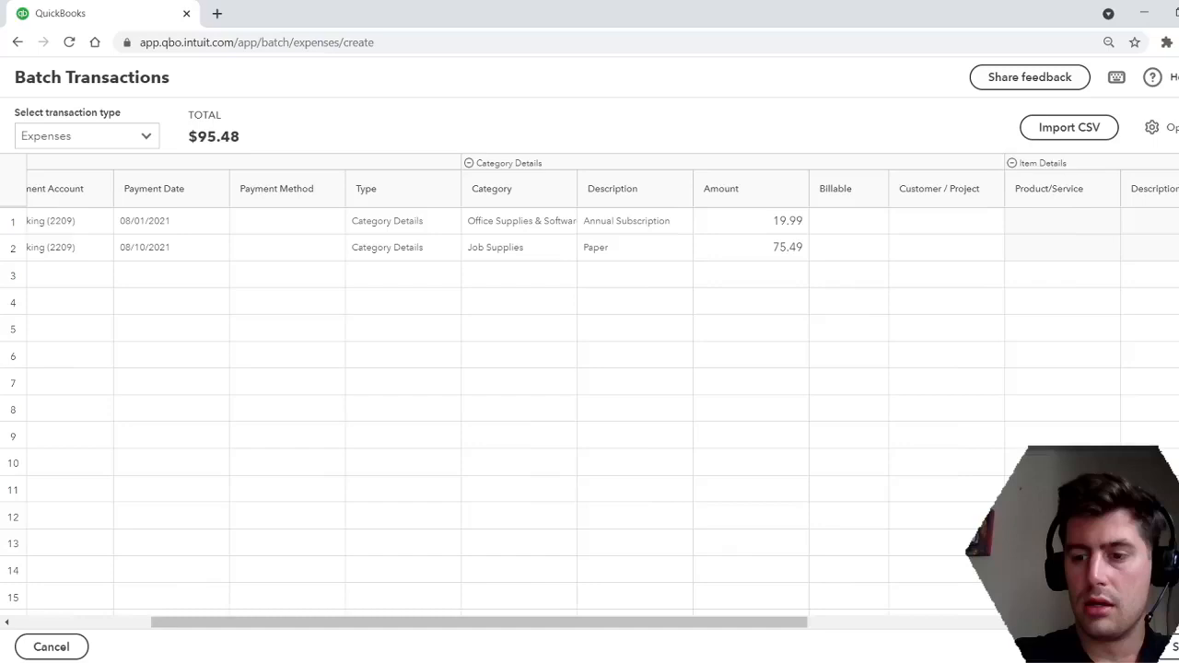
{"action": "scroll", "scroll_direction": "right", "scroll_amount": 3}
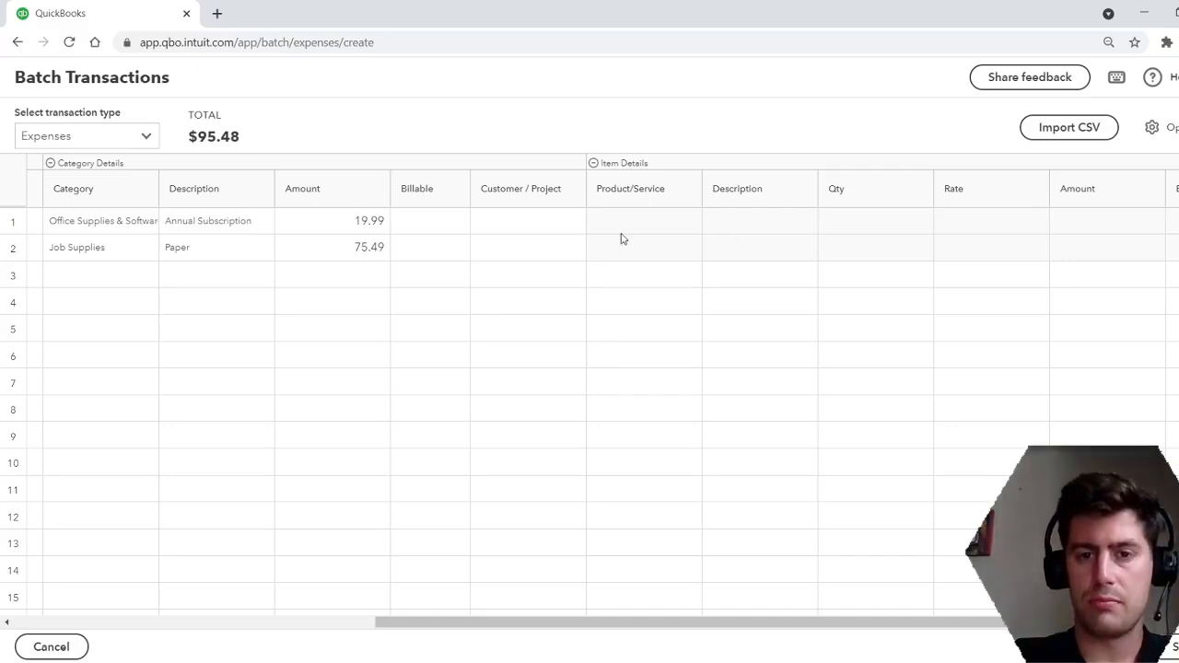
{"action": "mouse_move", "coordinate": [793, 238]}
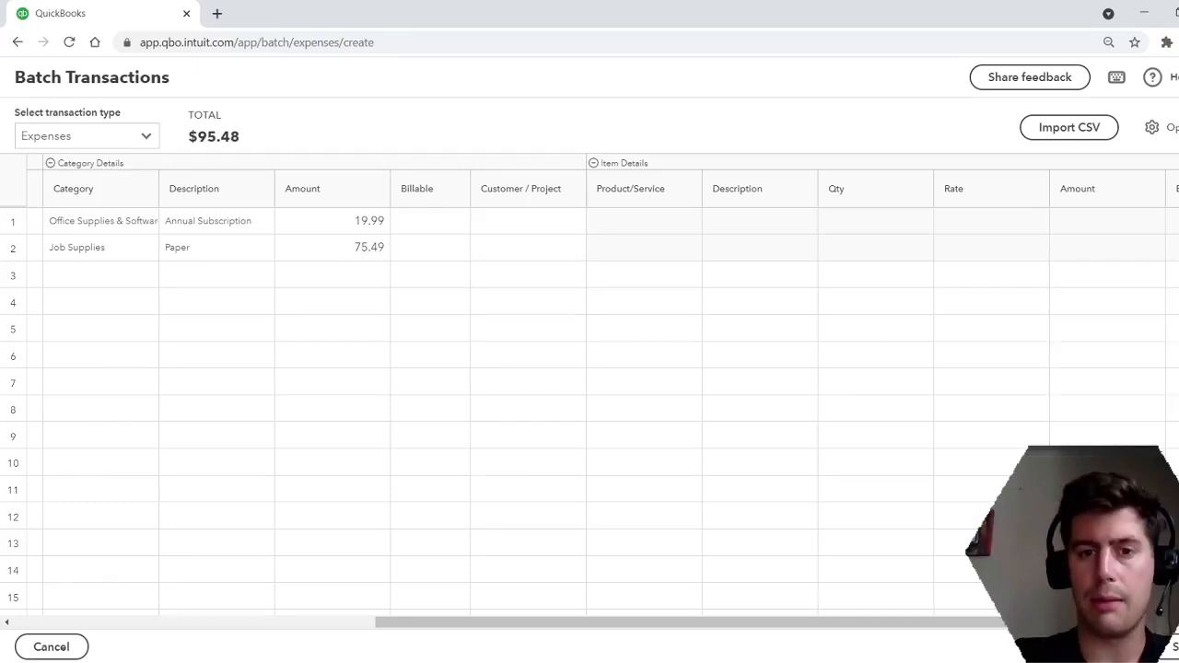
{"action": "scroll", "scroll_direction": "right", "scroll_amount": 3}
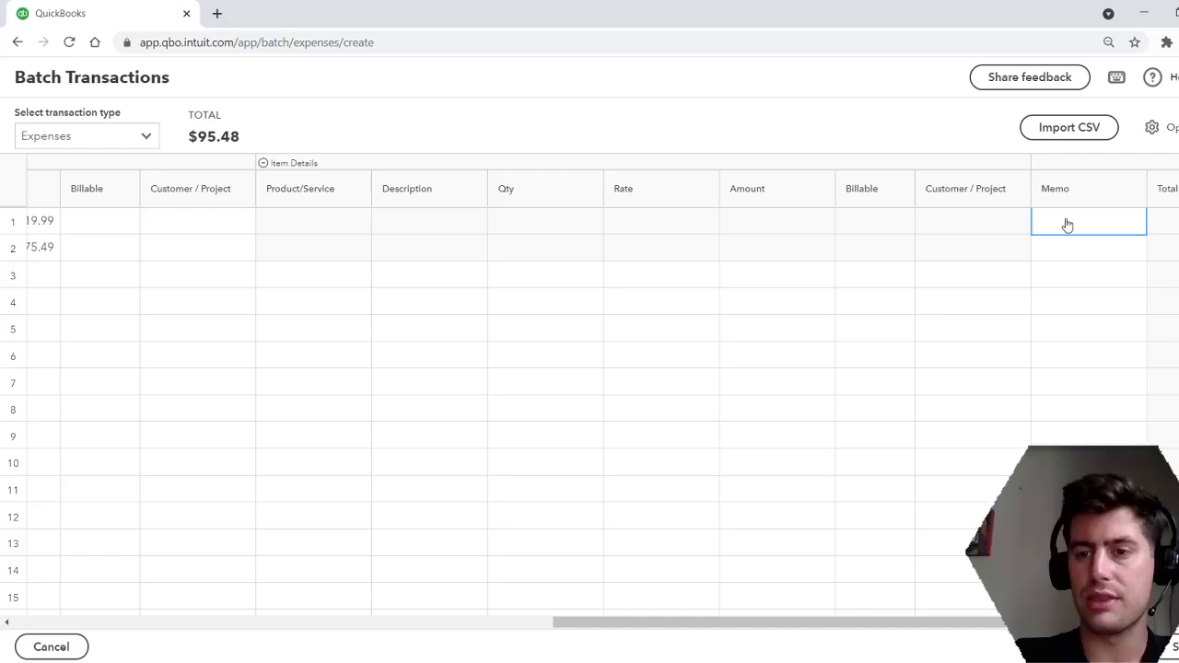
{"action": "left_click", "coordinate": [1087, 221]}
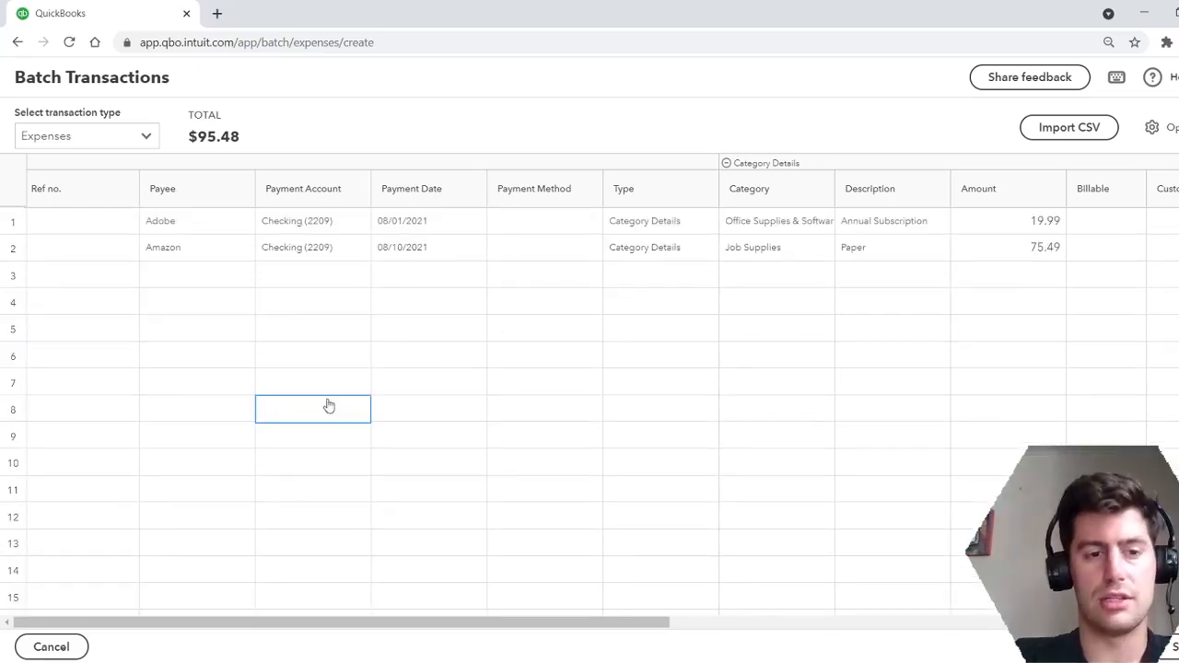
{"action": "left_click", "coordinate": [313, 302]}
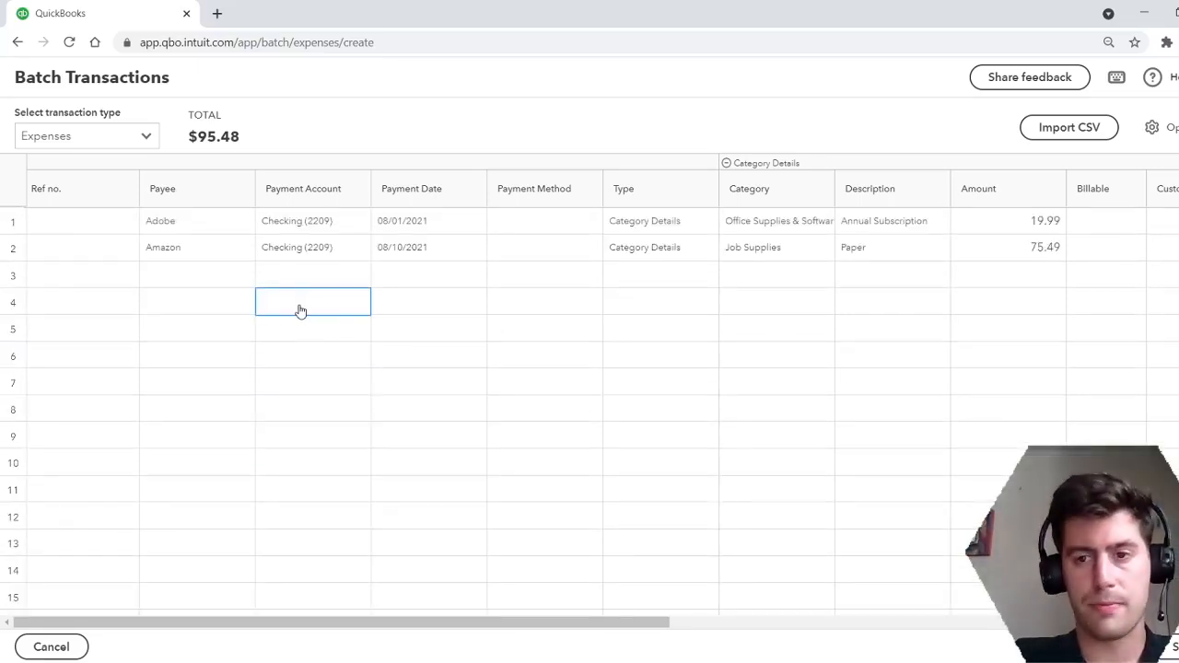
{"action": "left_click", "coordinate": [195, 302]}
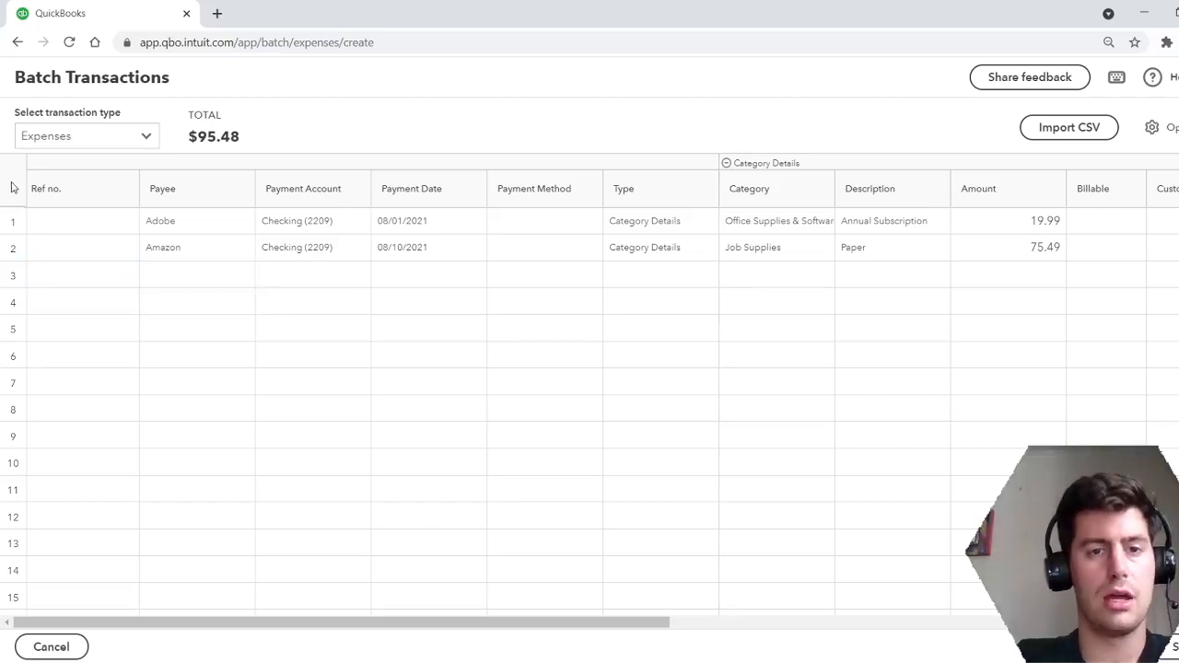
{"action": "left_click", "coordinate": [313, 275]}
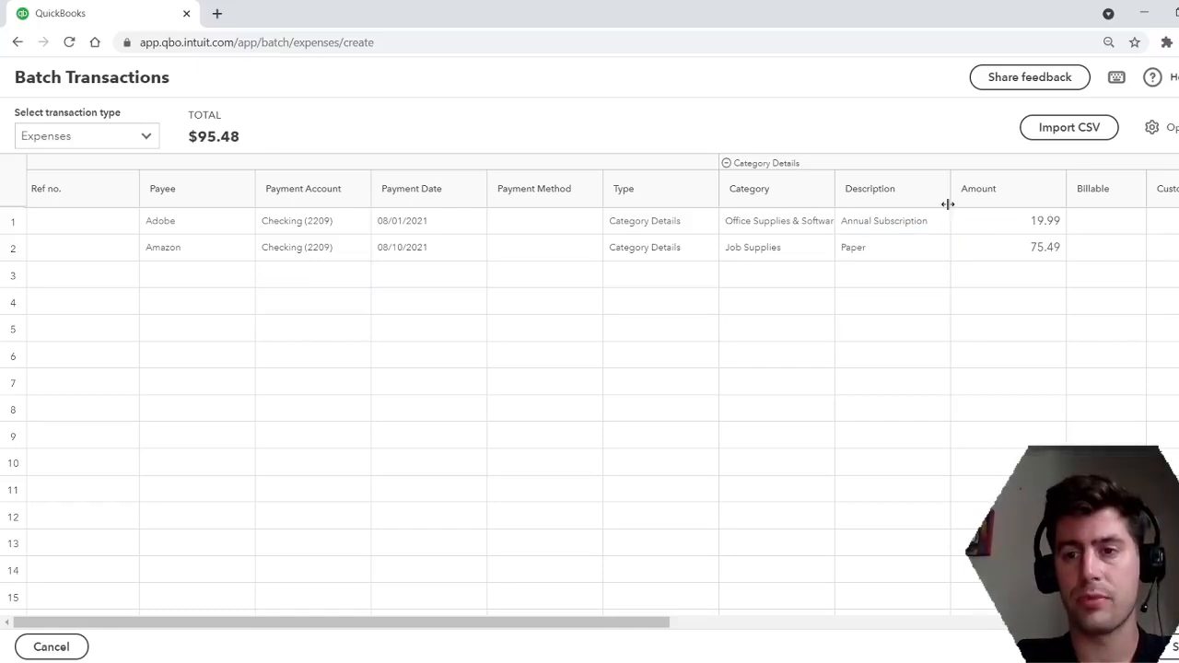
{"action": "mouse_move", "coordinate": [346, 188]}
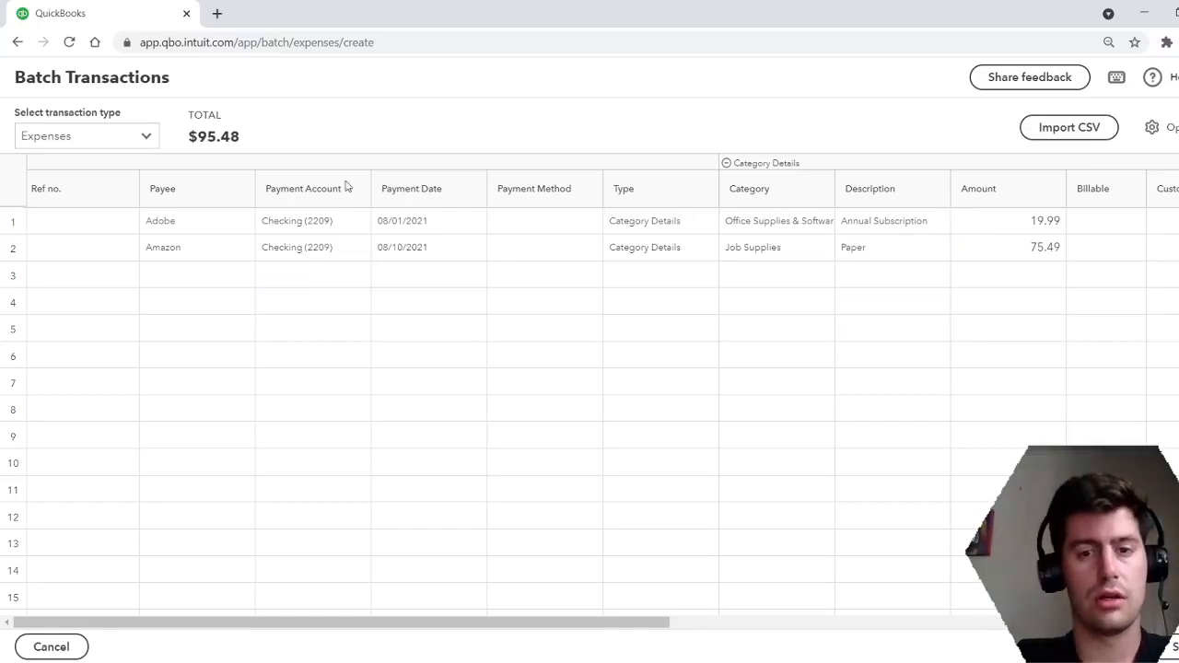
{"action": "left_click", "coordinate": [83, 246]}
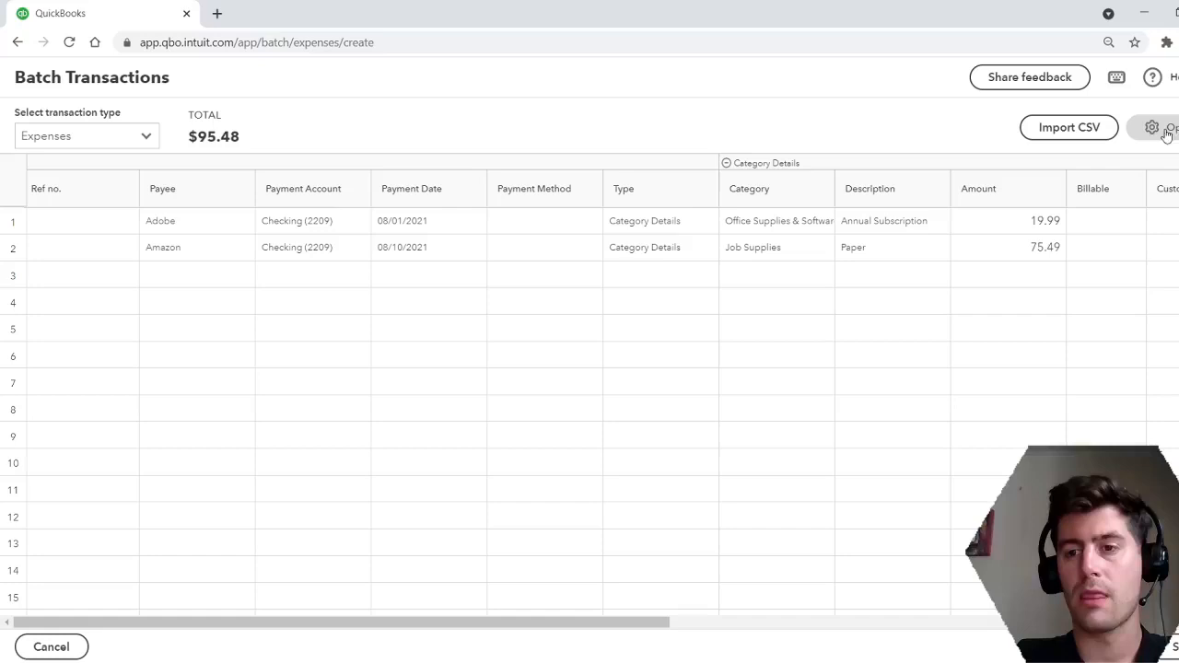
{"action": "left_click", "coordinate": [1152, 127]}
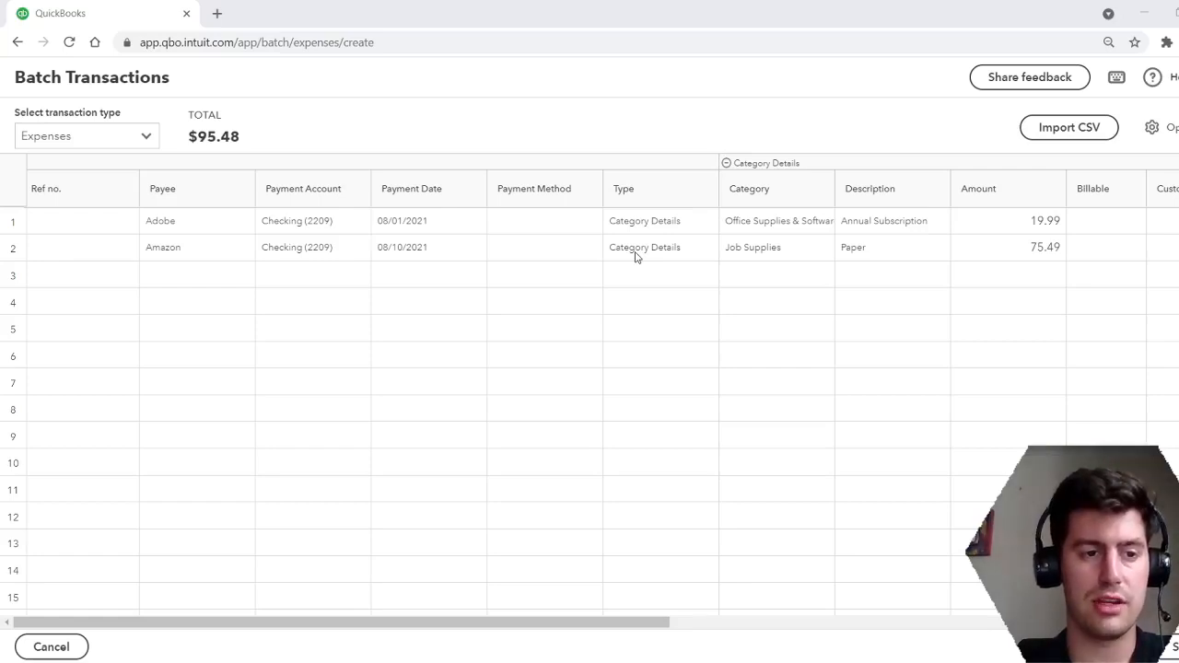
{"action": "mouse_move", "coordinate": [958, 589]}
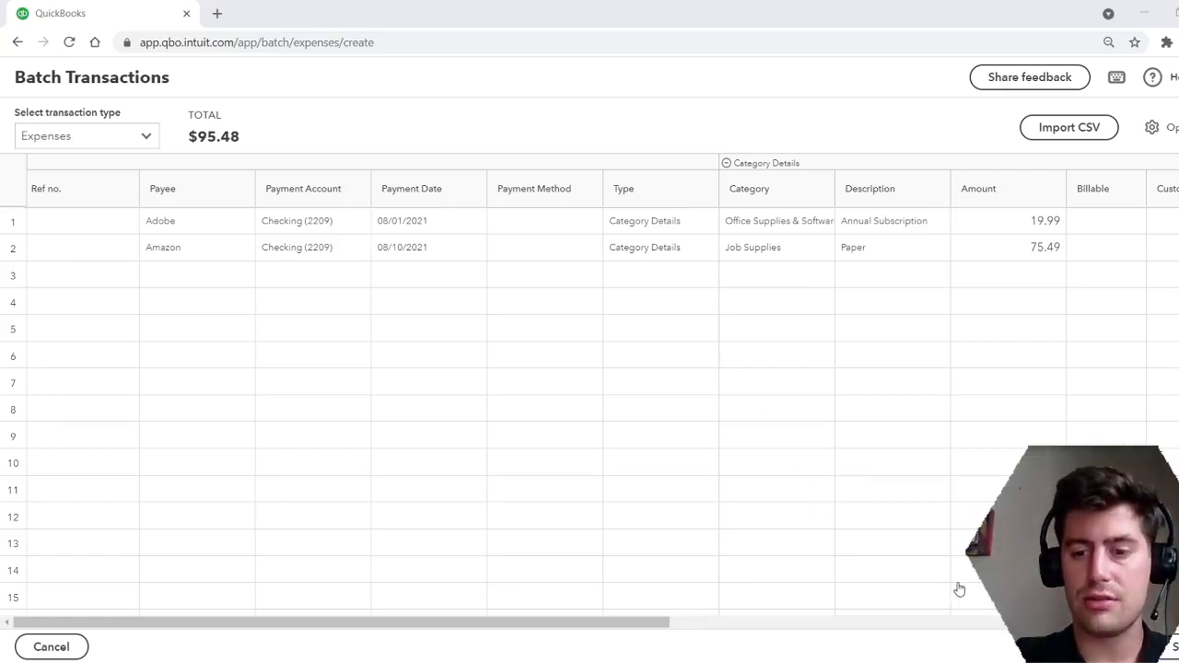
{"action": "mouse_move", "coordinate": [428, 599]}
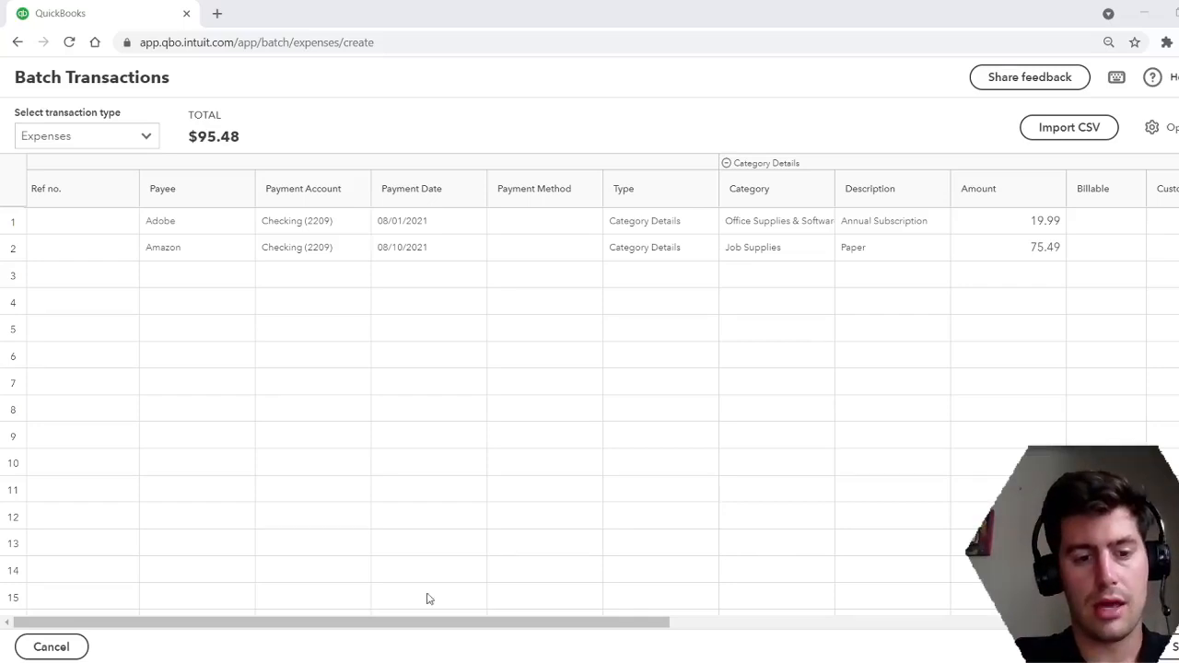
{"action": "mouse_move", "coordinate": [332, 616]}
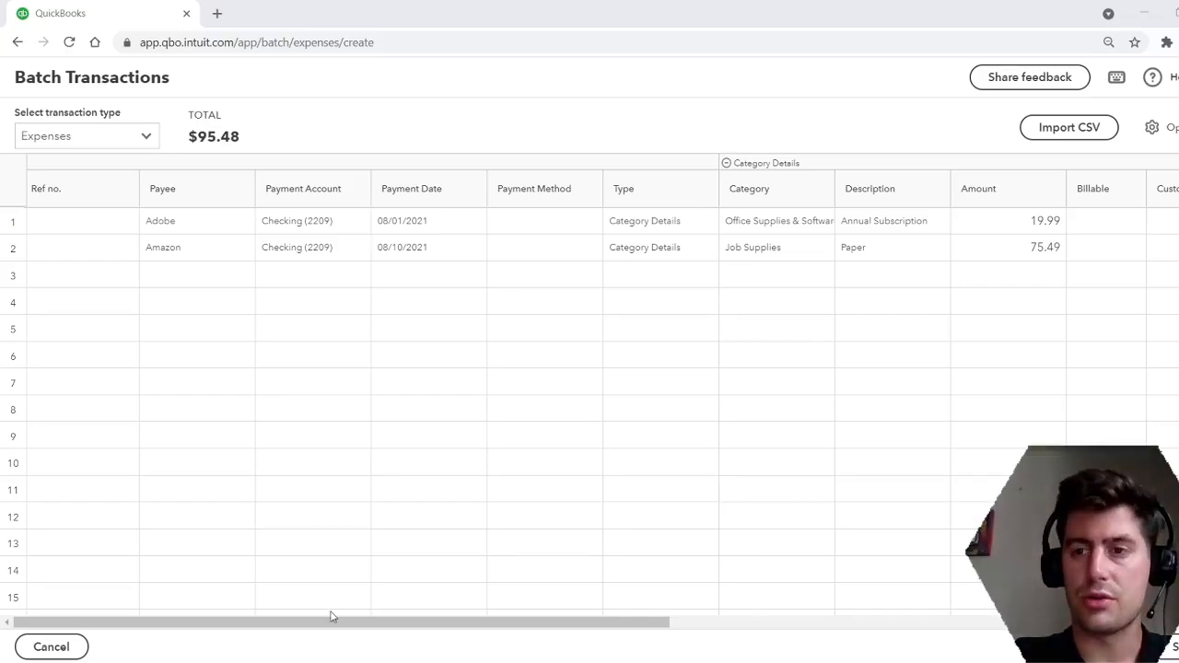
{"action": "mouse_move", "coordinate": [272, 634]}
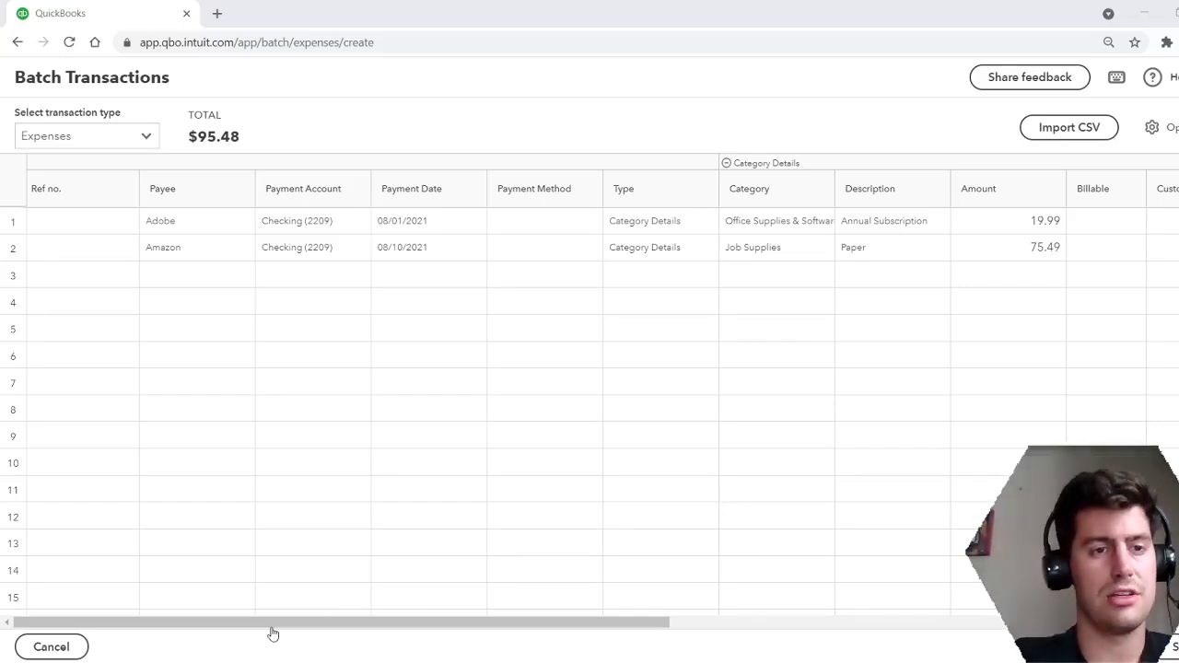
{"action": "mouse_move", "coordinate": [255, 643]}
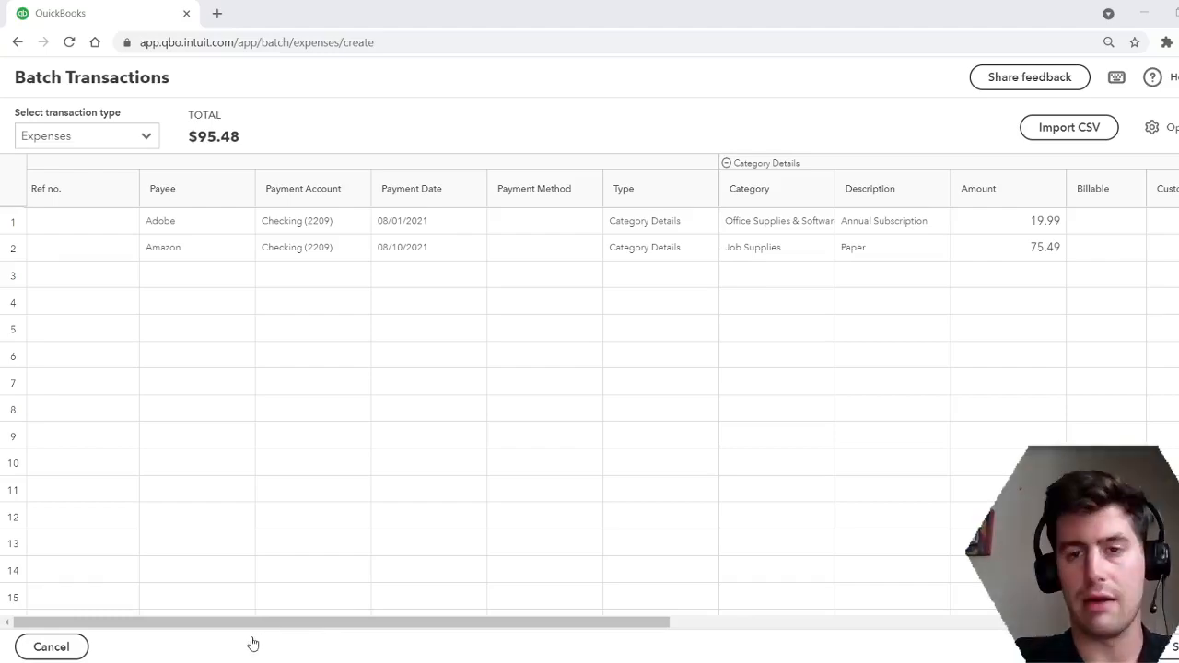